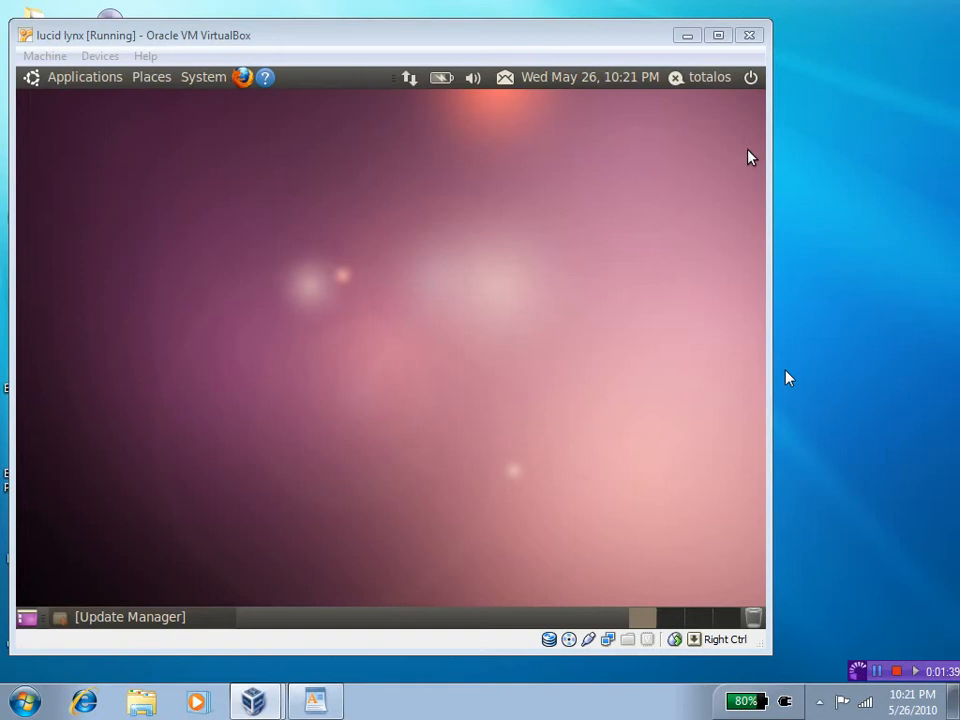
pyautogui.moveTo(844, 384)
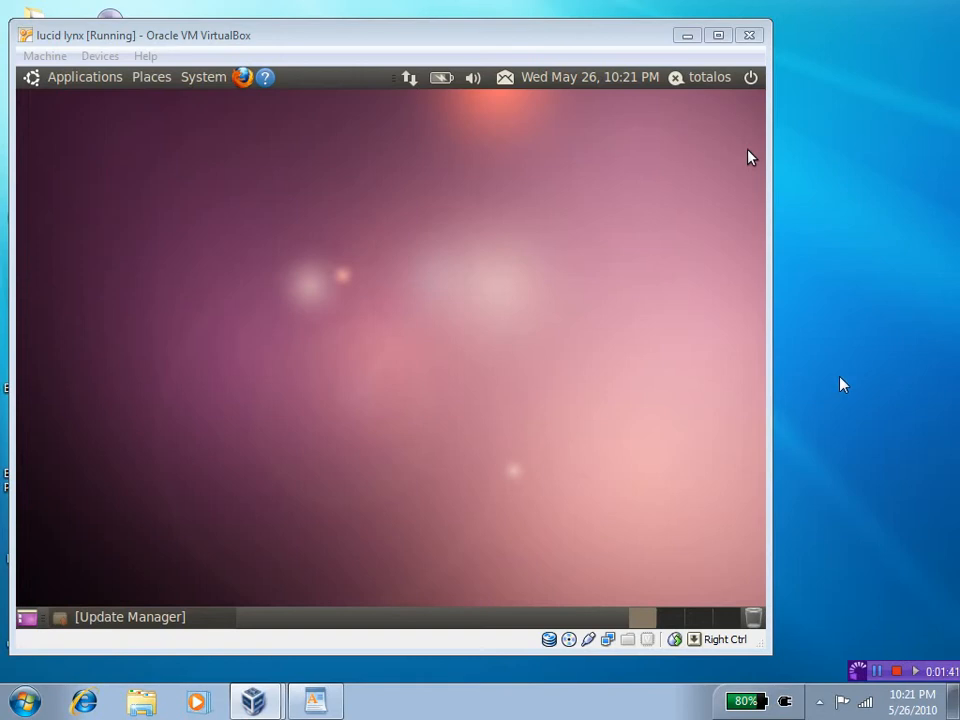
pyautogui.moveTo(644, 598)
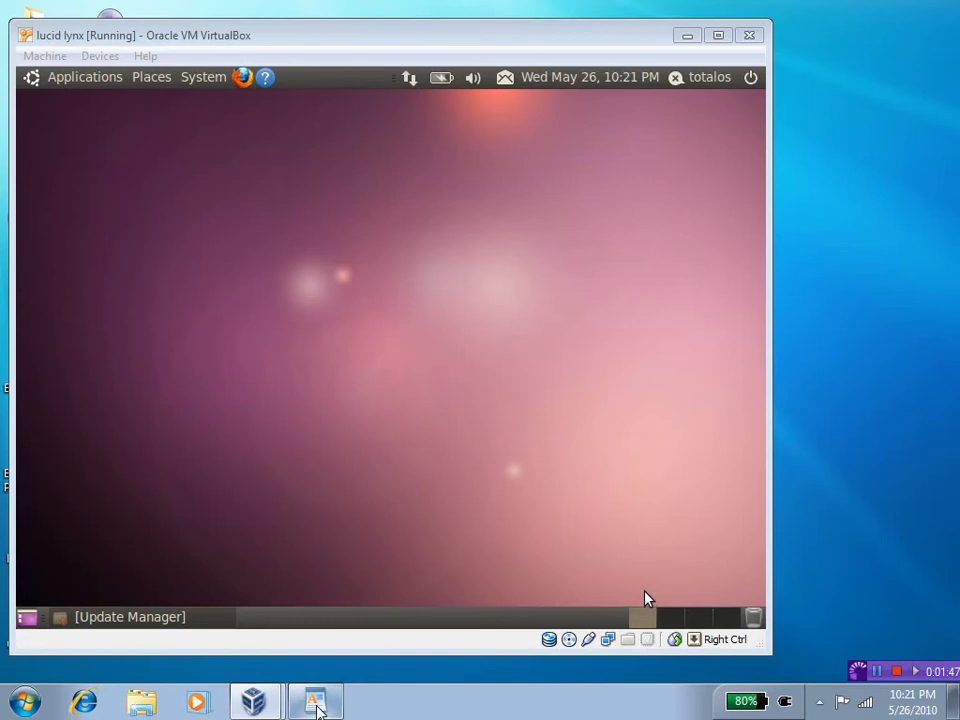
pyautogui.moveTo(420, 410)
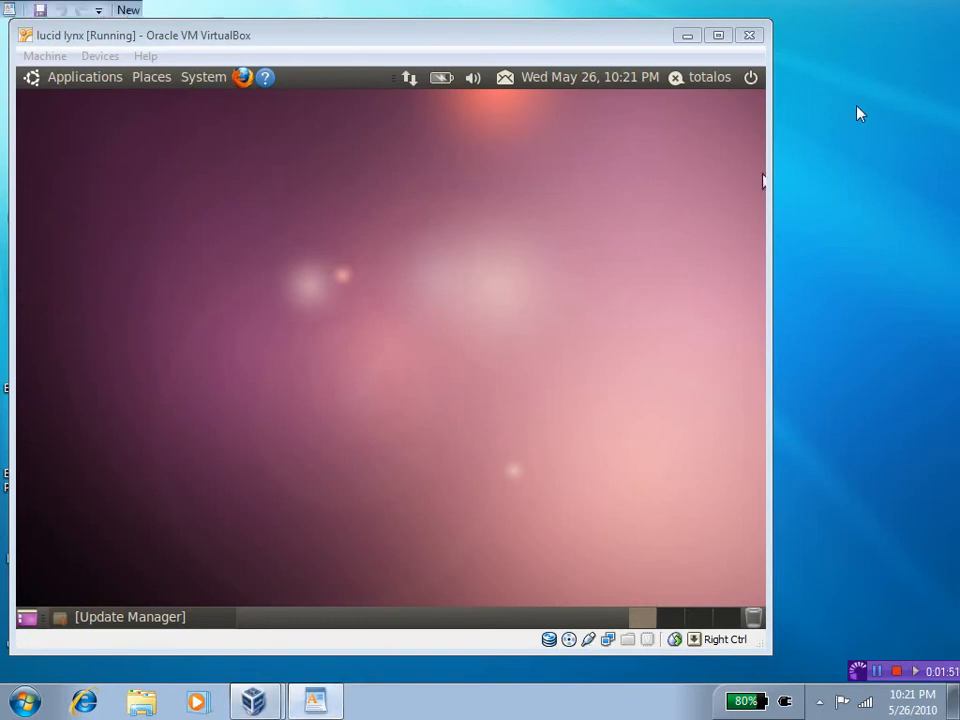
# Bring the WordPad scorecard forward, then minimize the Ubuntu VirtualBox window over it.
pyautogui.click(316, 700)
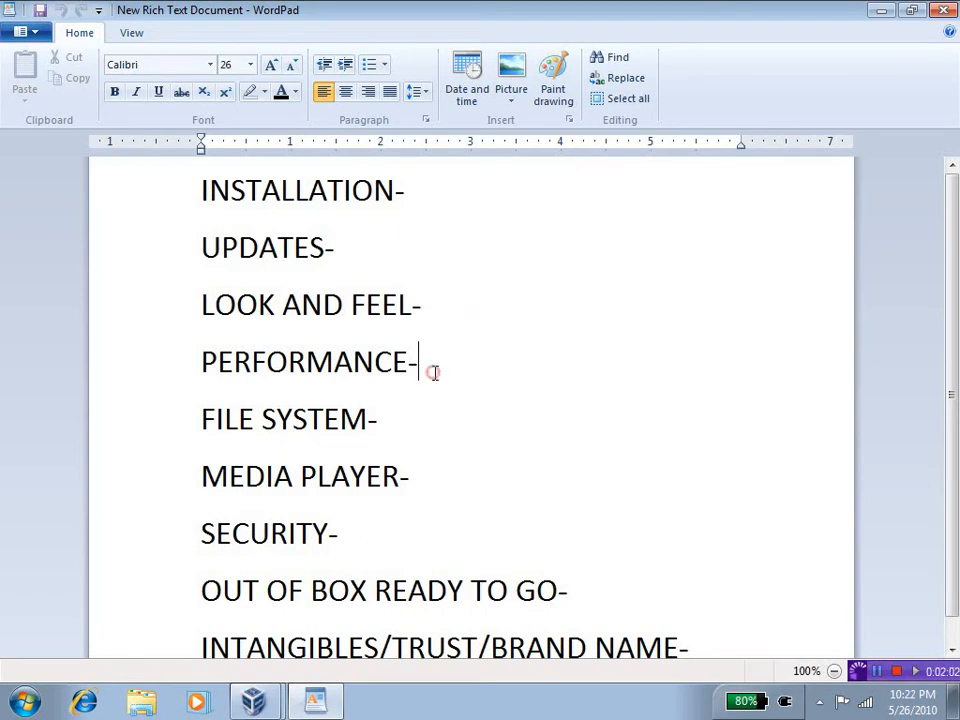
pyautogui.moveTo(418, 464)
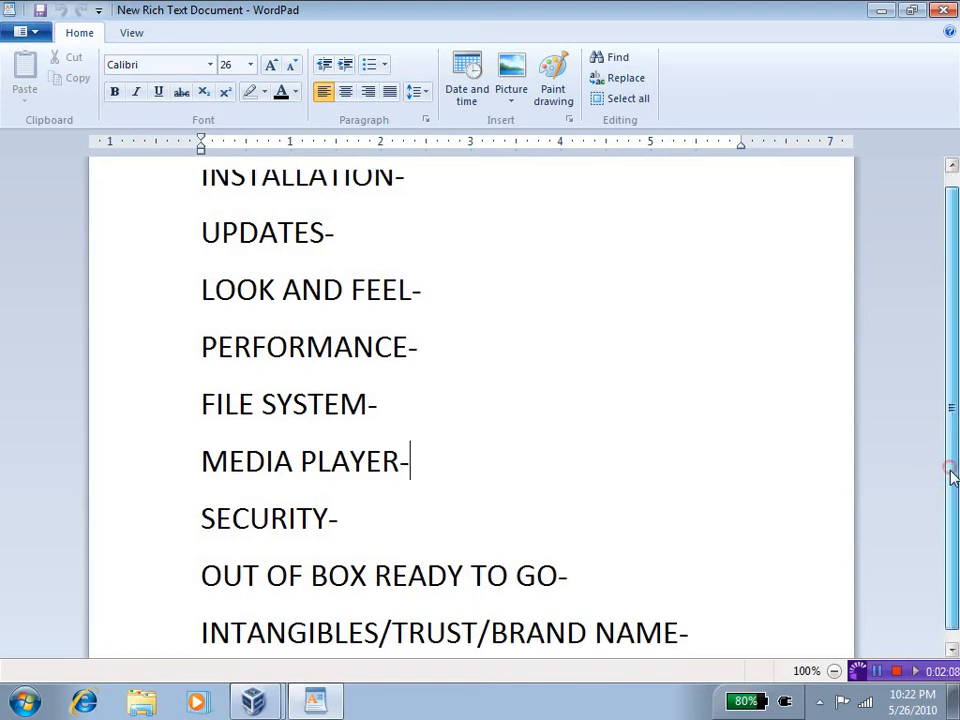
pyautogui.scroll(-3)
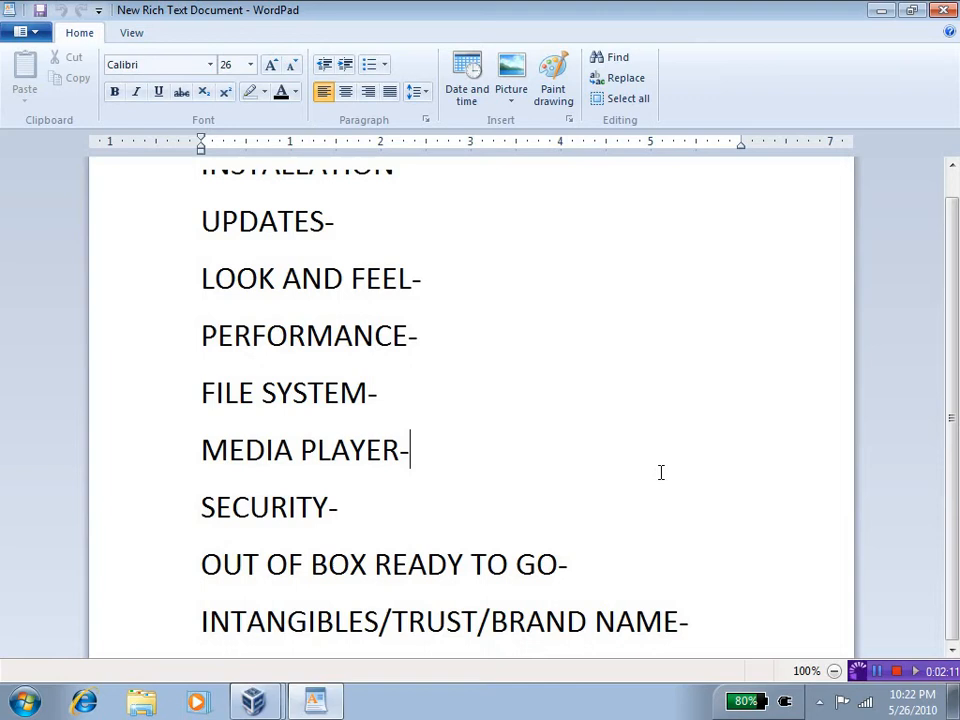
pyautogui.moveTo(714, 166)
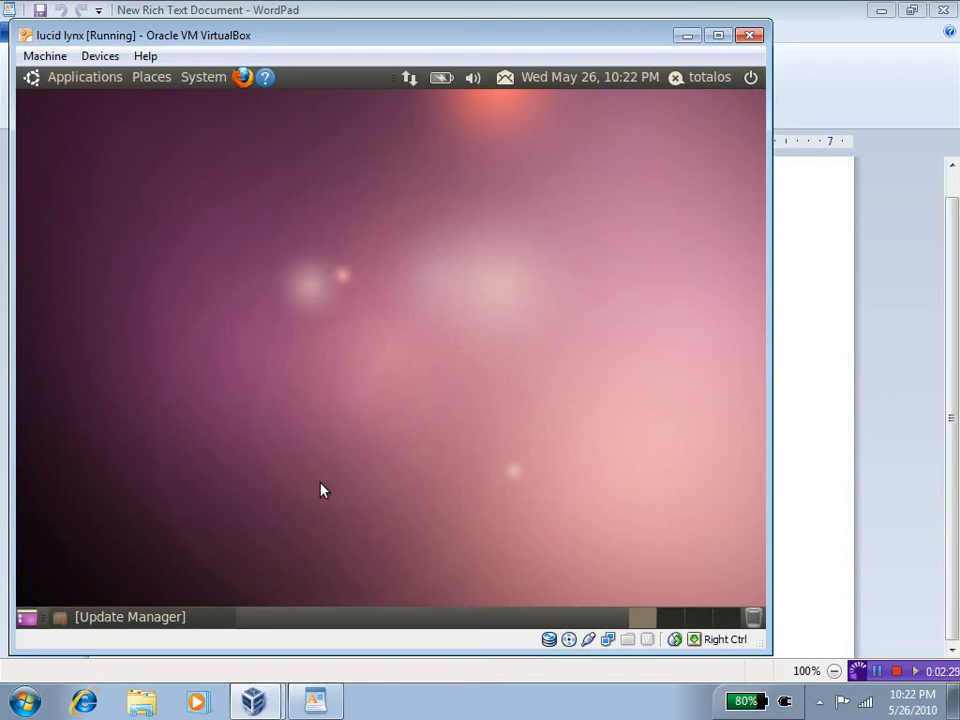
pyautogui.moveTo(652, 132)
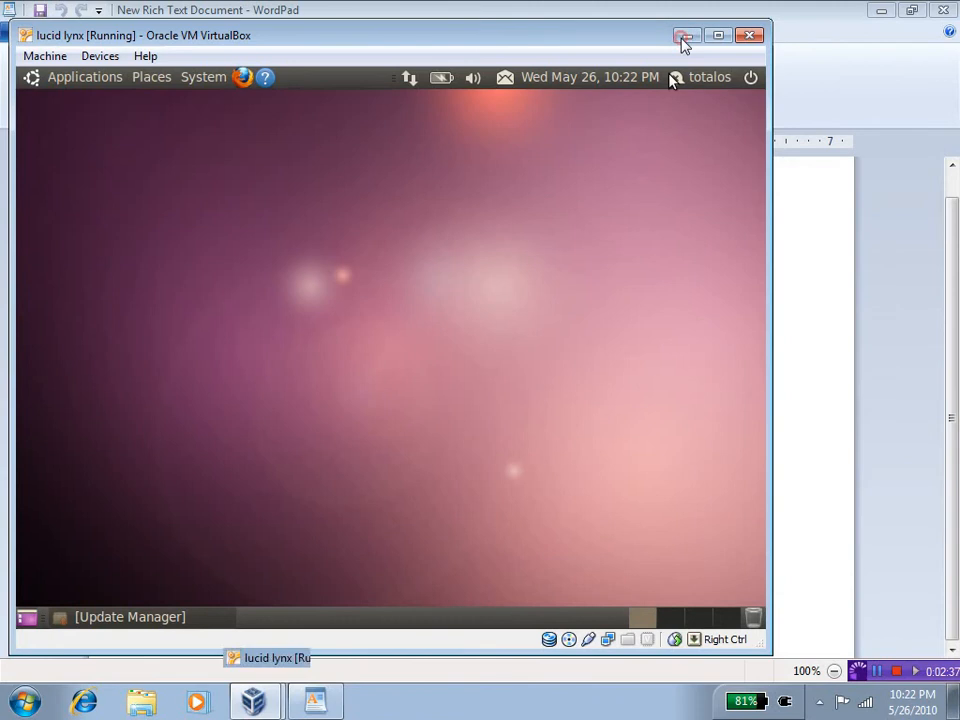
pyautogui.click(686, 36)
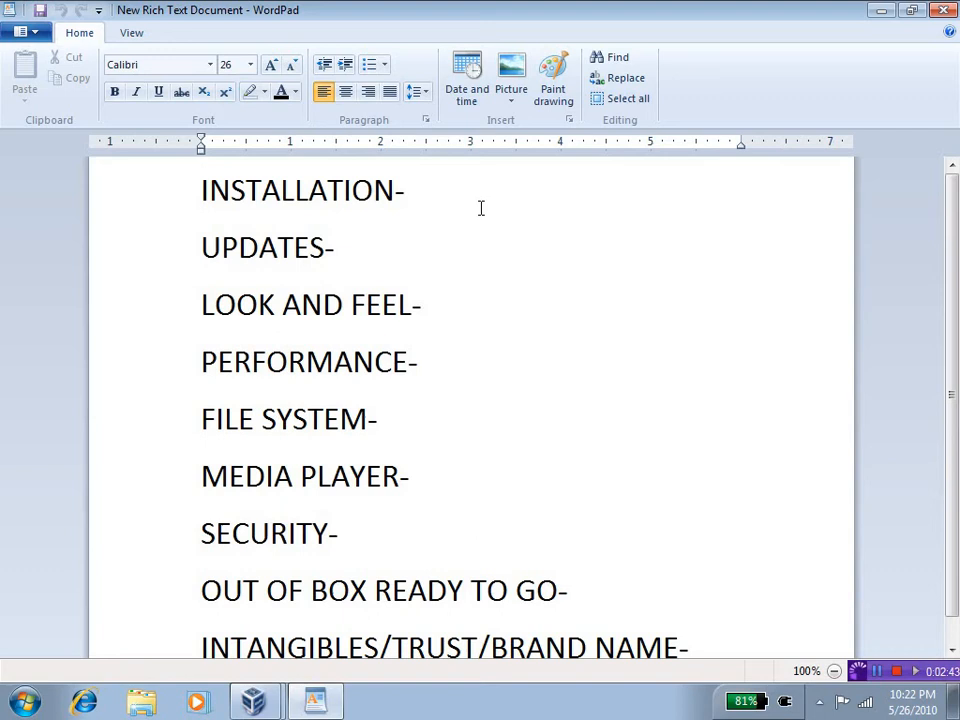
# Enter a score of 0 at the end of the INSTALLATION- line.
pyautogui.click(408, 190)
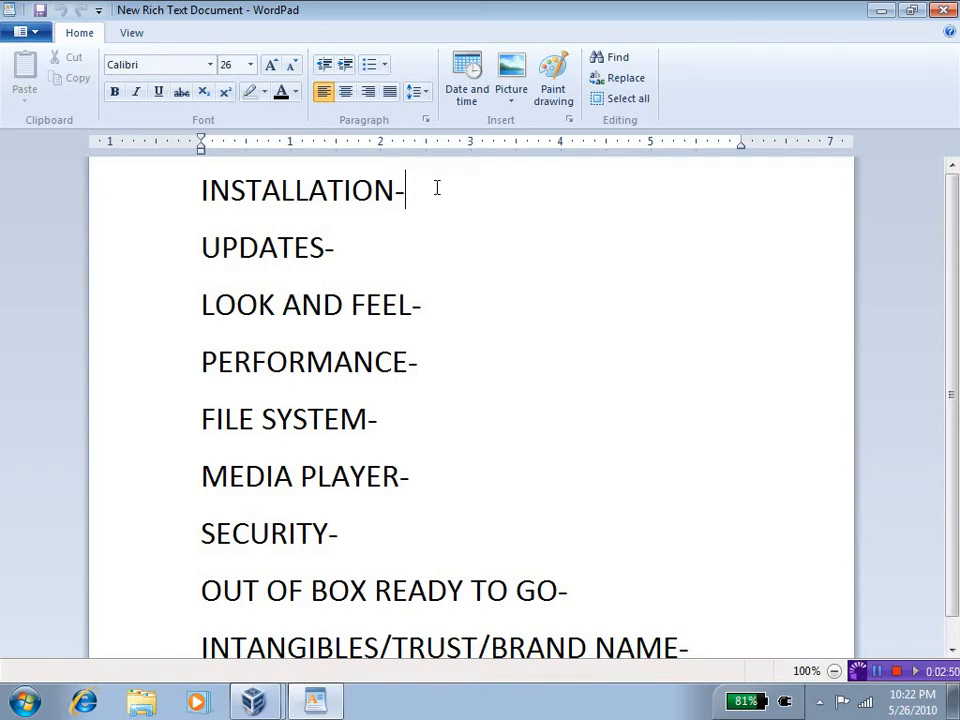
pyautogui.write('0')
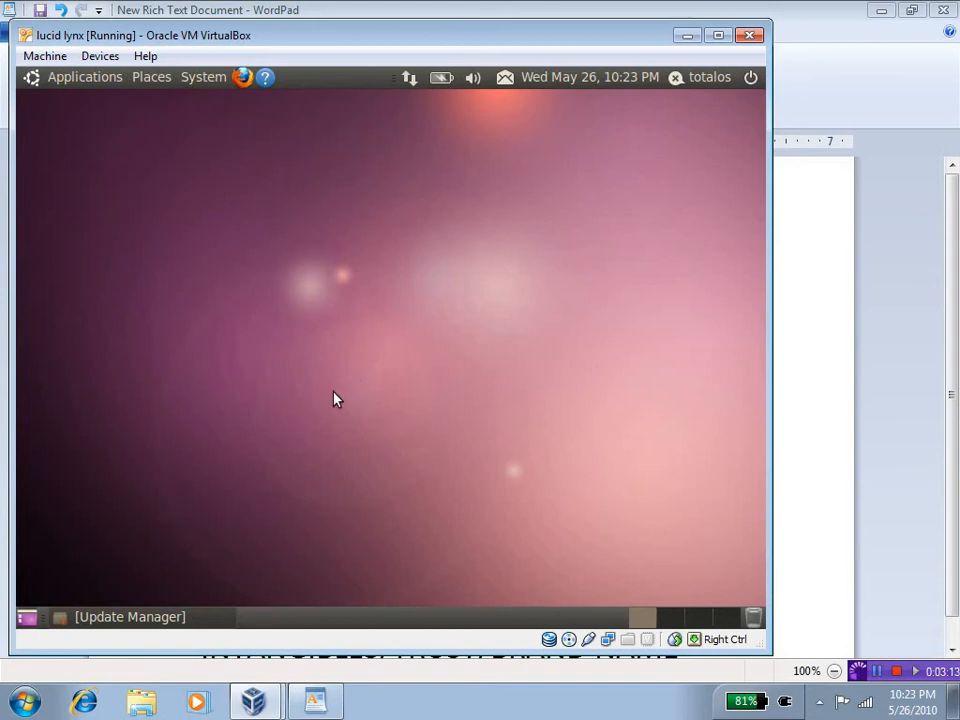
pyautogui.moveTo(224, 576)
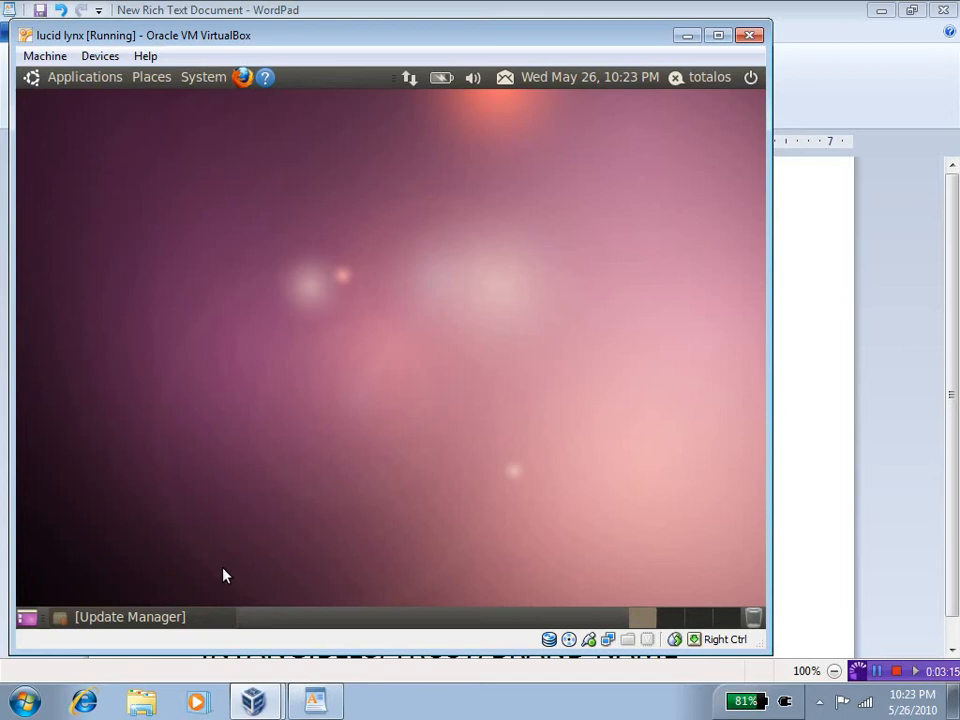
pyautogui.moveTo(196, 612)
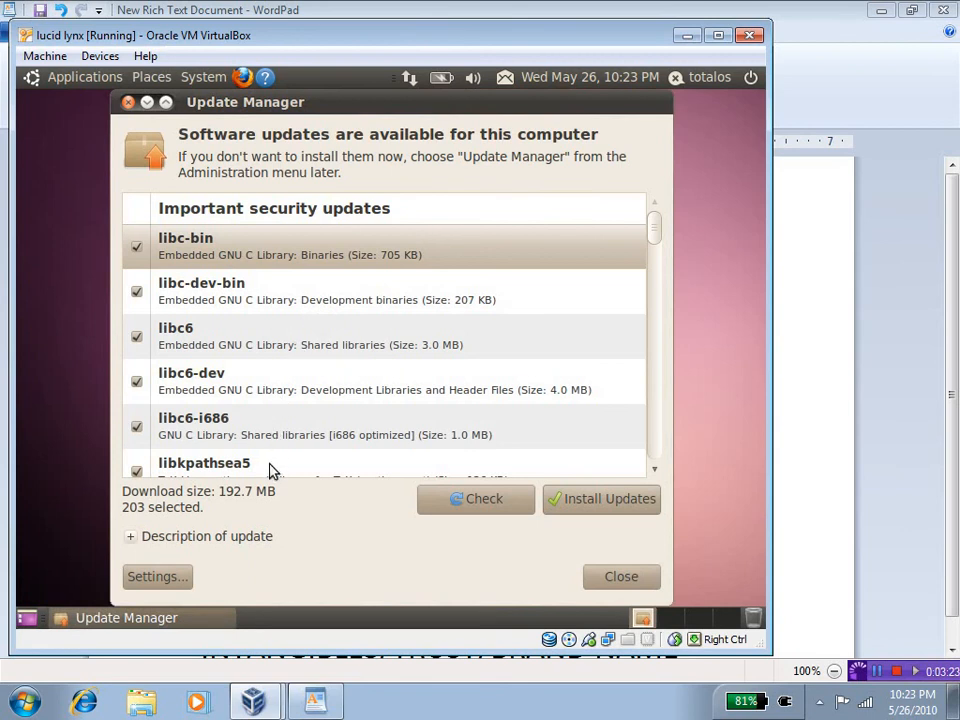
pyautogui.moveTo(284, 524)
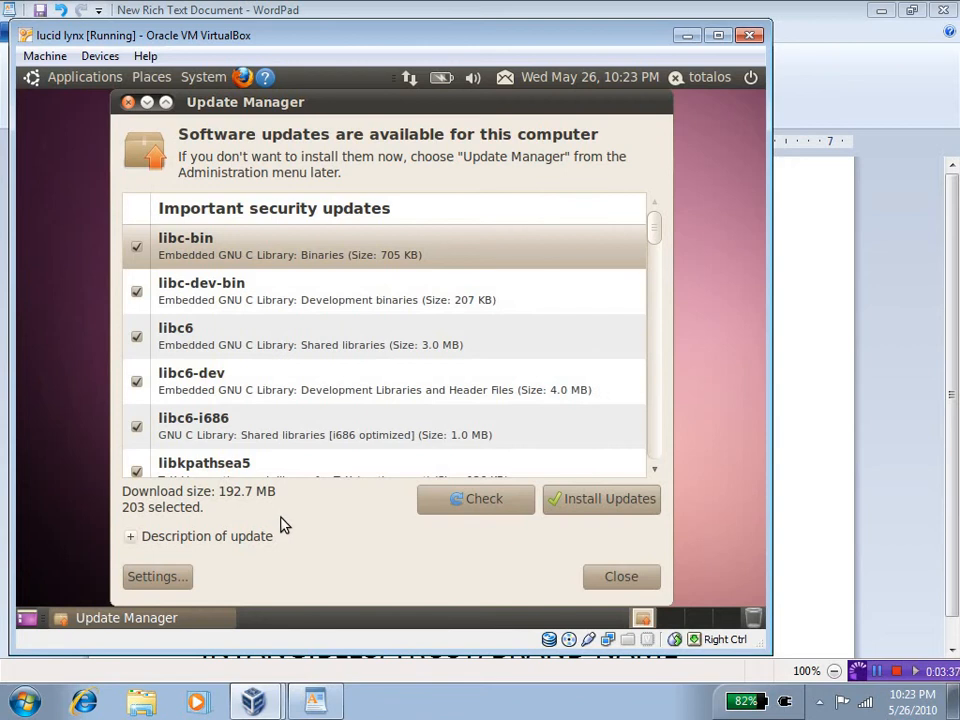
pyautogui.moveTo(304, 528)
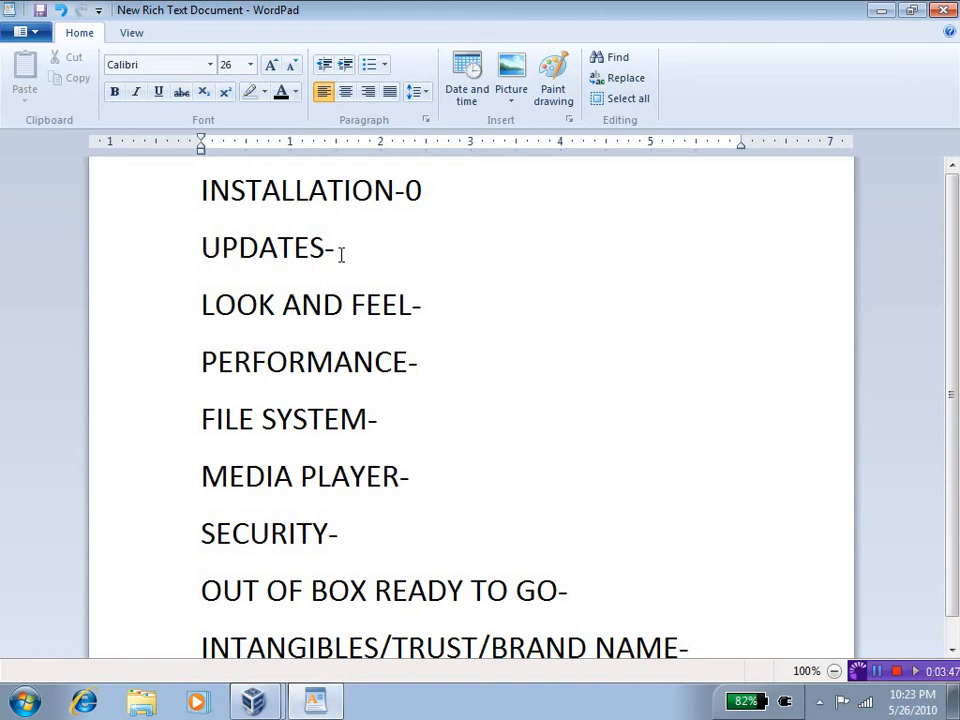
# Enter a score of 7 at the end of the UPDATES- line.
pyautogui.write('7')
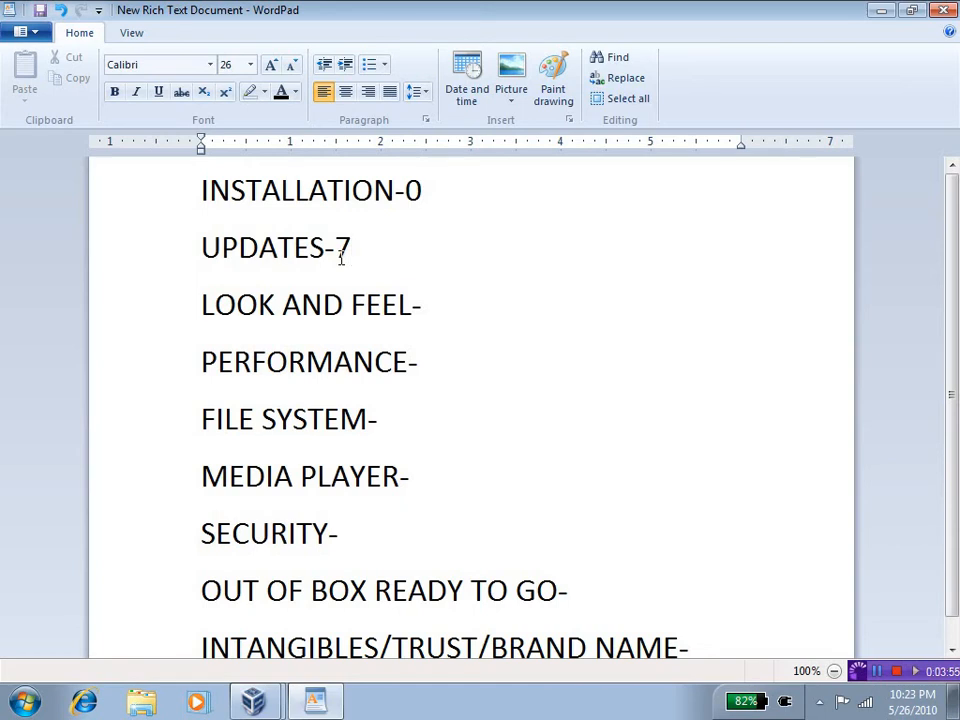
pyautogui.moveTo(264, 630)
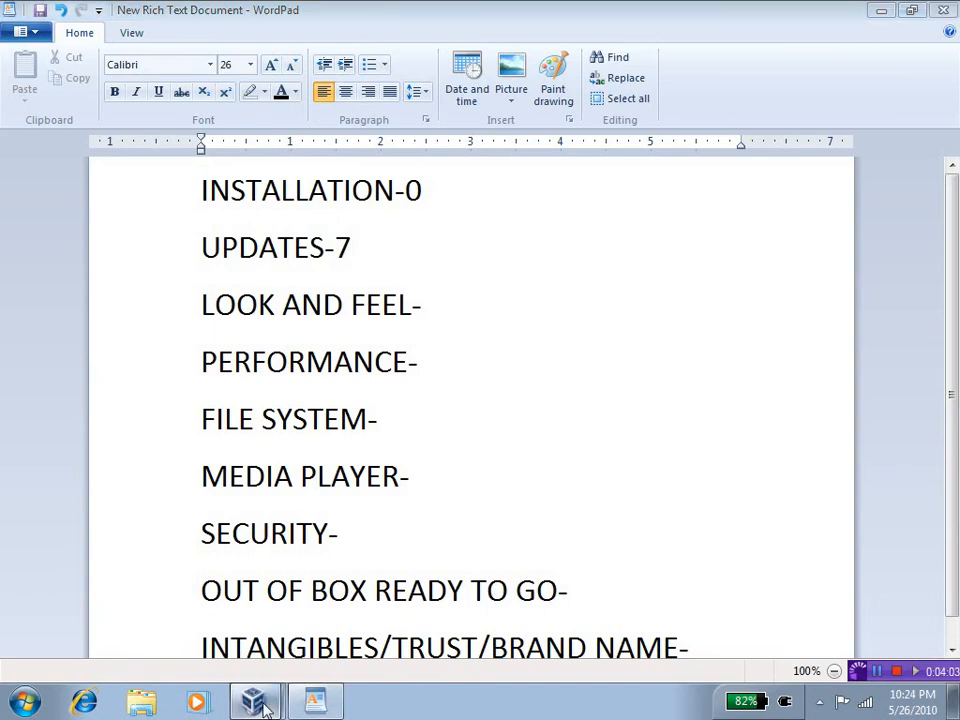
# Bring the Ubuntu VM back up and close its Update Manager, leaving the empty desktop.
pyautogui.click(254, 700)
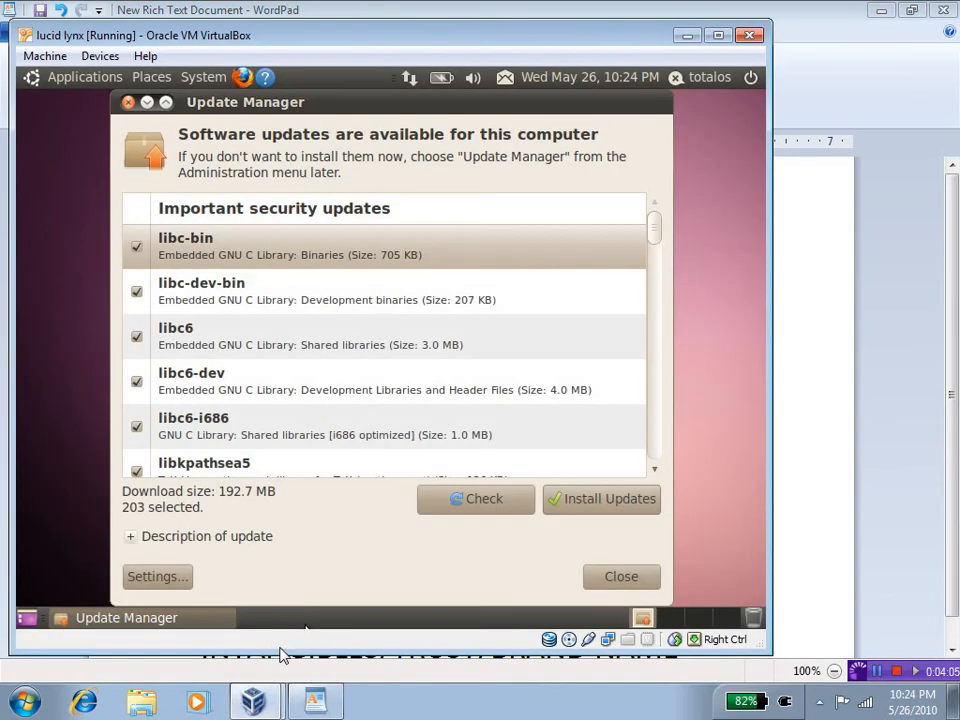
pyautogui.moveTo(690, 72)
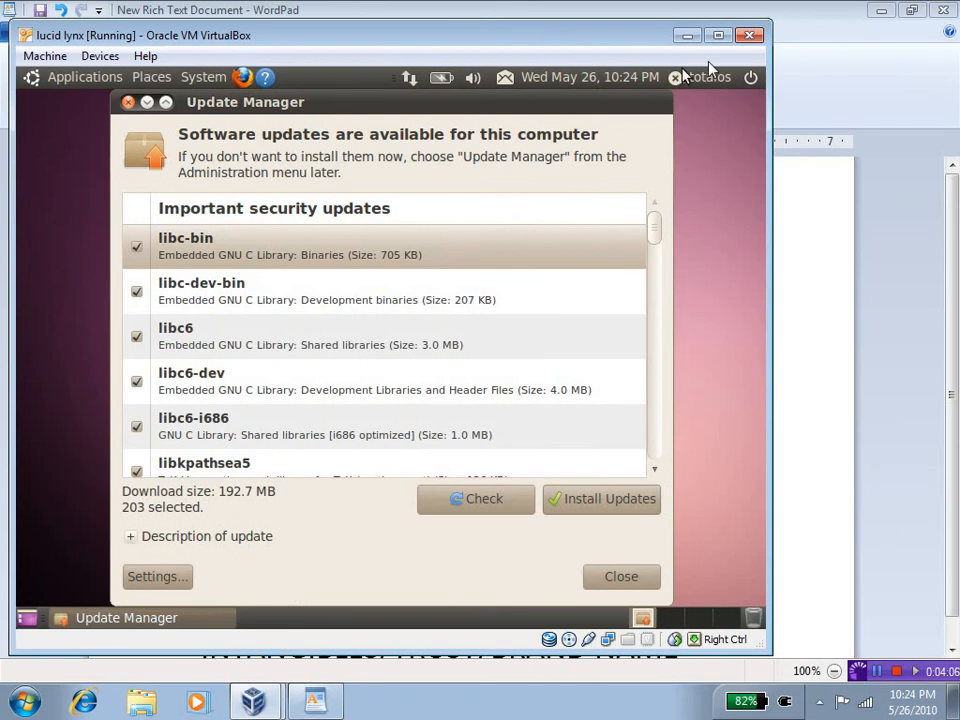
pyautogui.moveTo(350, 150)
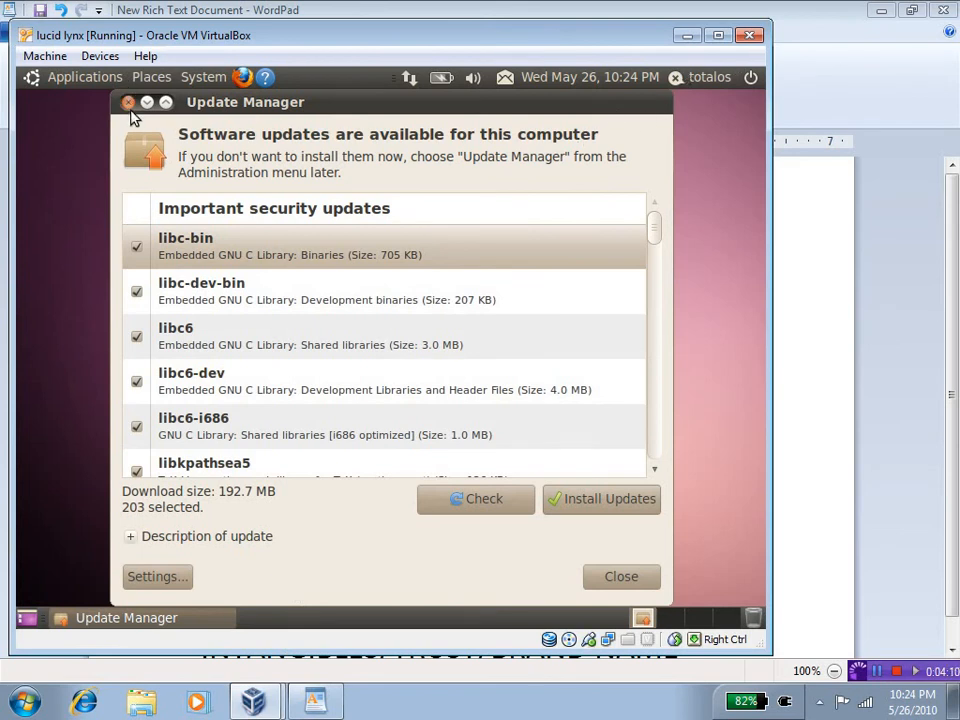
pyautogui.click(128, 102)
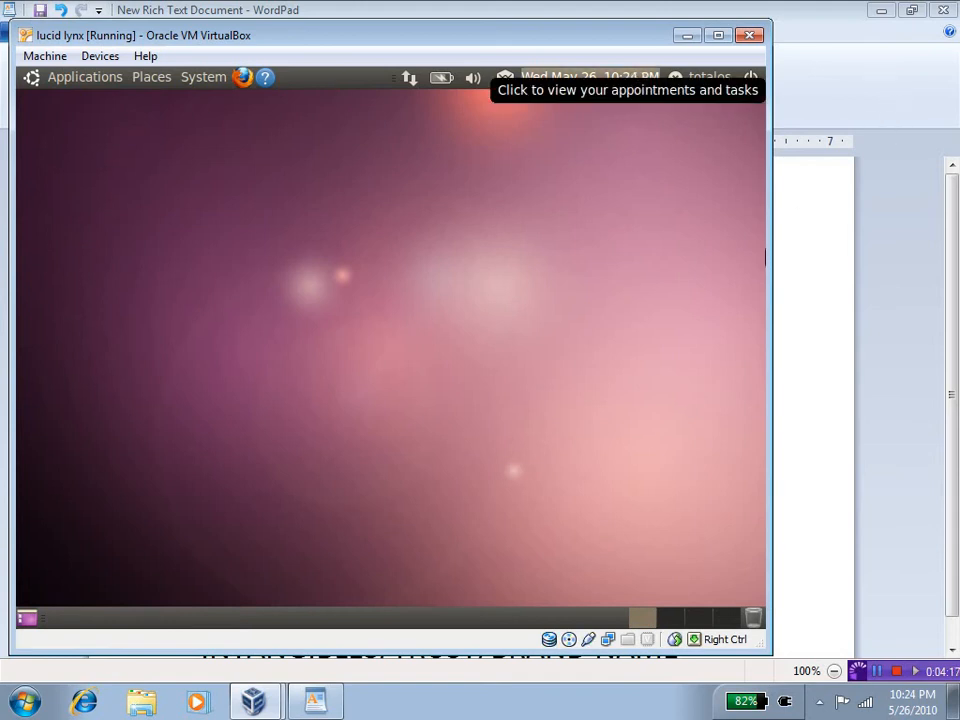
pyautogui.moveTo(430, 248)
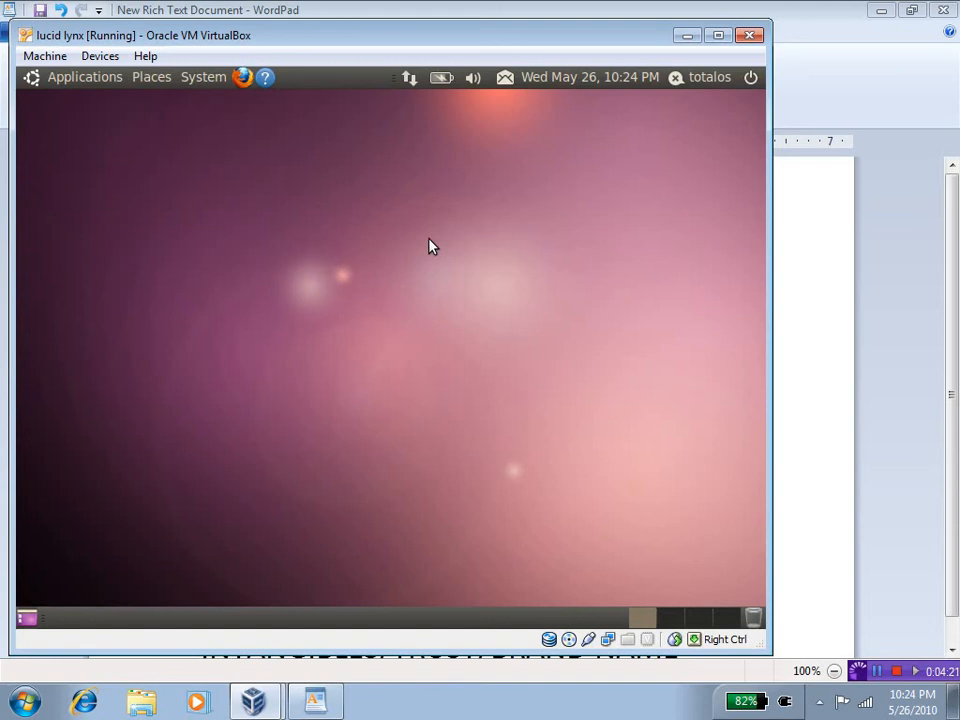
pyautogui.moveTo(424, 244)
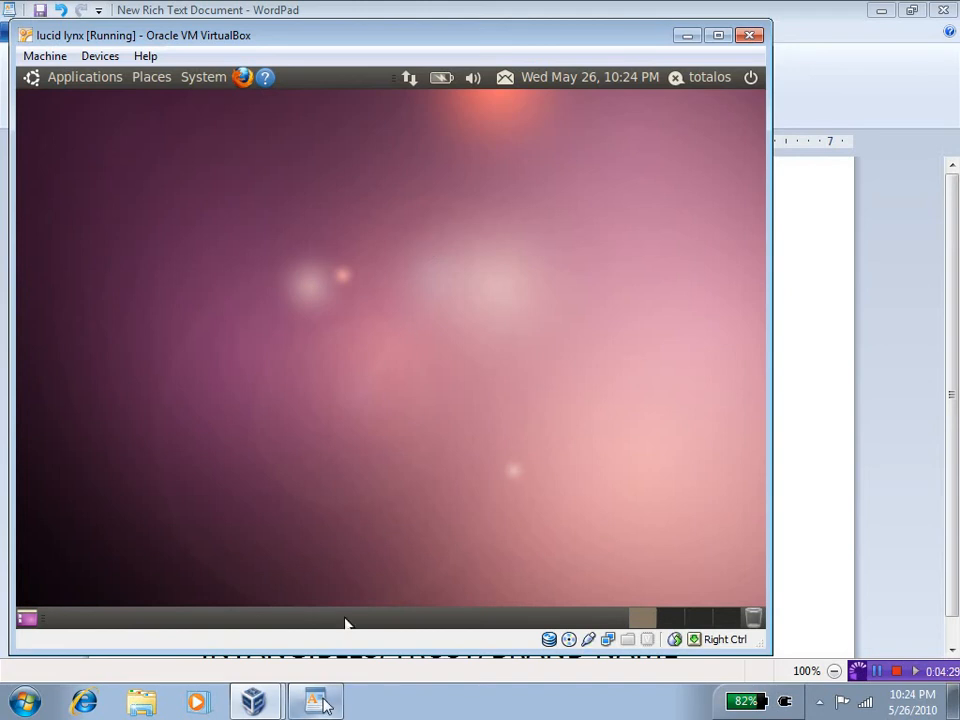
# Enter a score of 0 at the end of the LOOK AND FEEL- line.
pyautogui.click(316, 700)
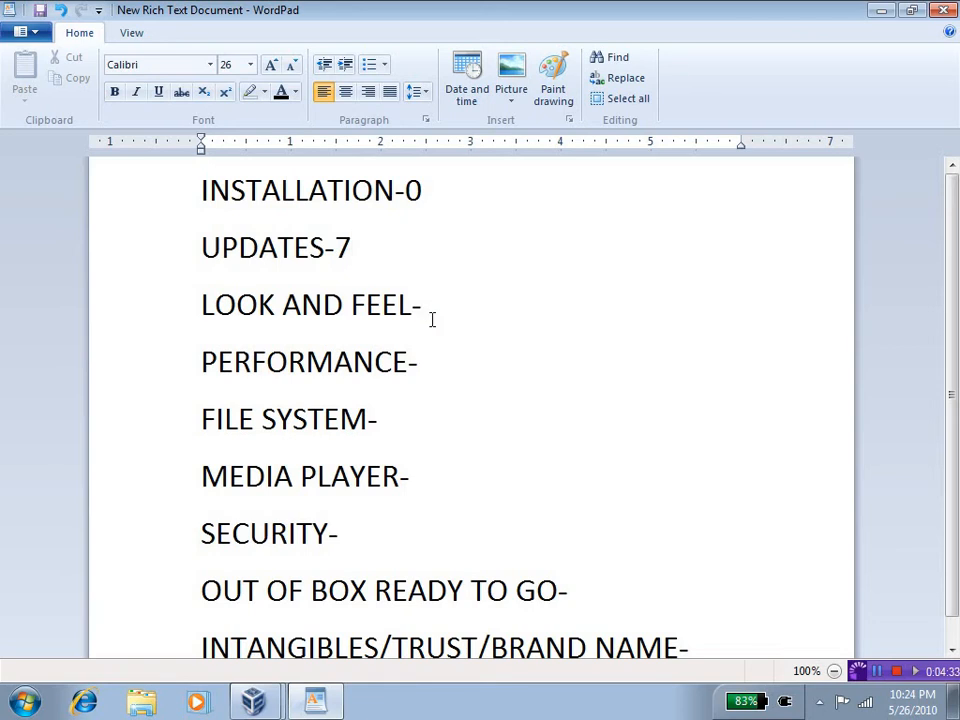
pyautogui.write('0')
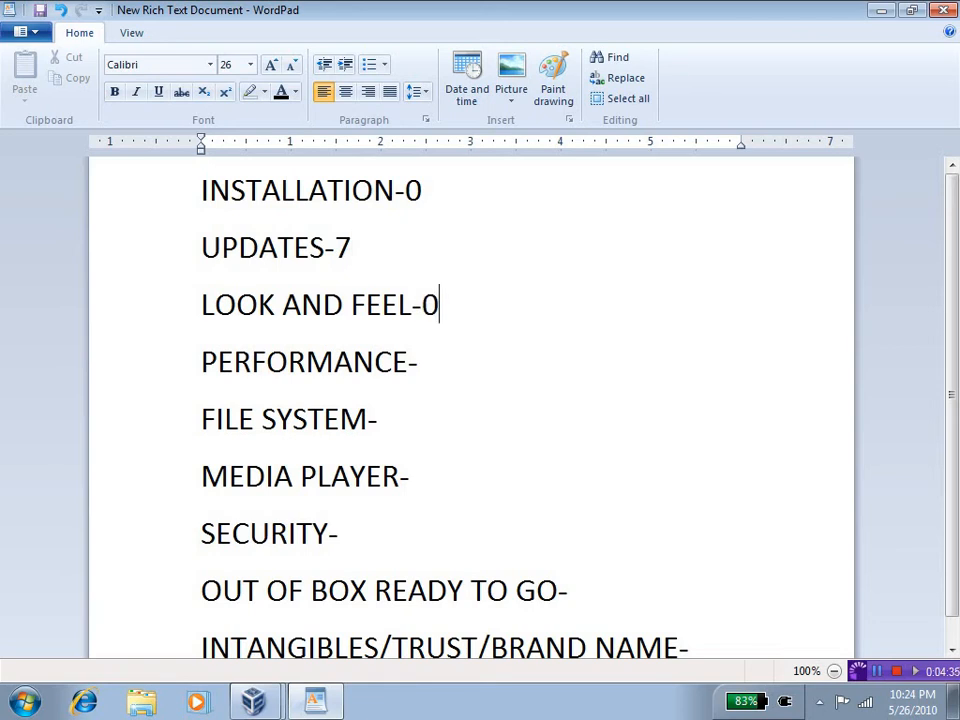
pyautogui.moveTo(430, 362)
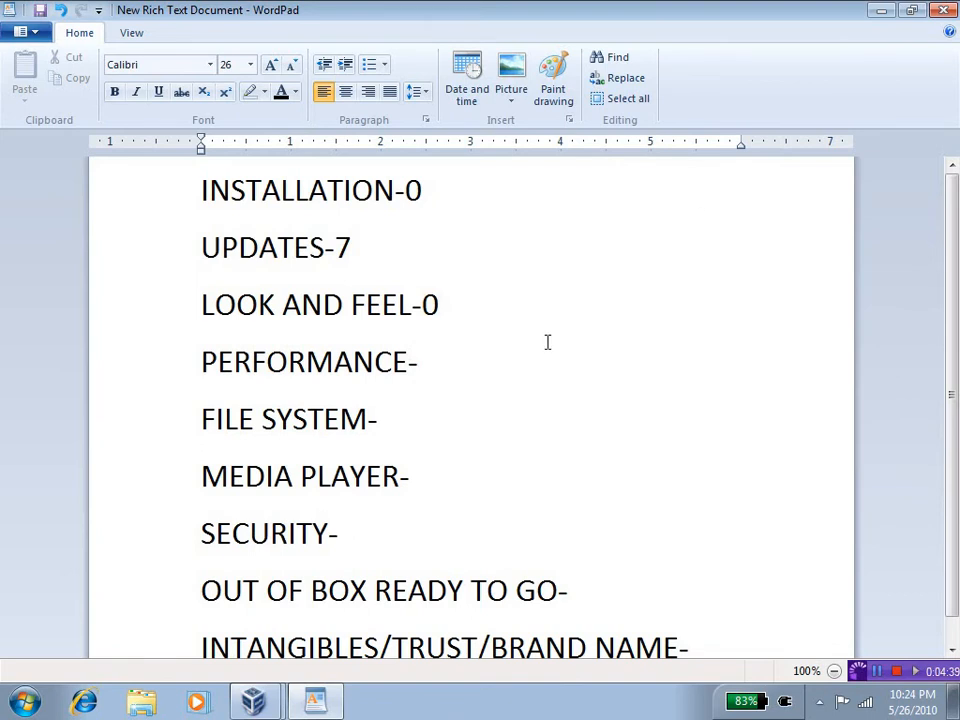
pyautogui.moveTo(884, 28)
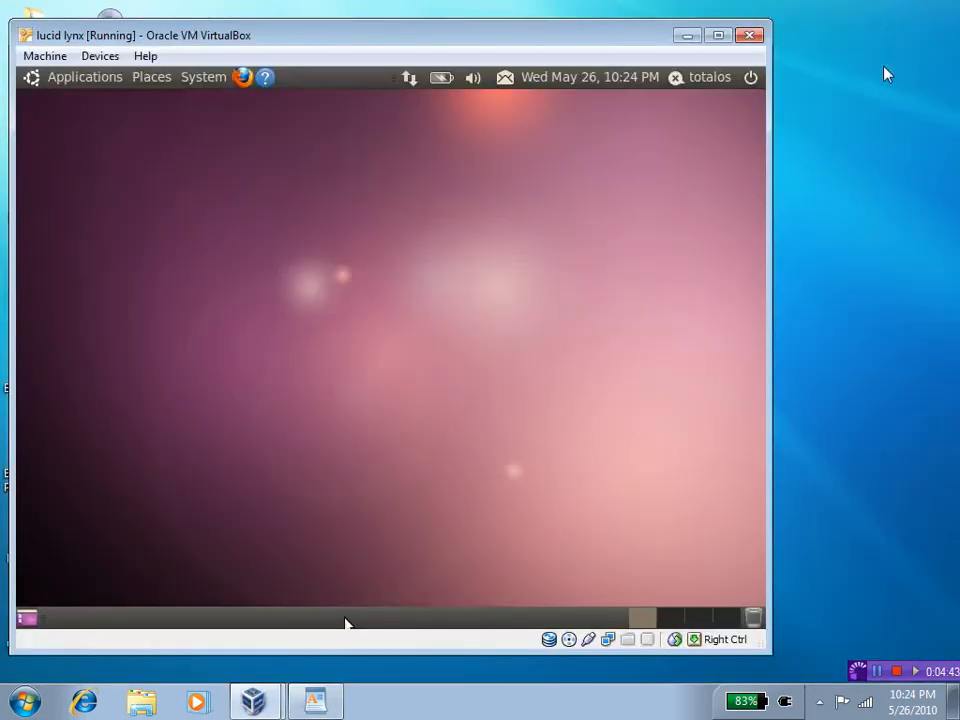
pyautogui.moveTo(872, 178)
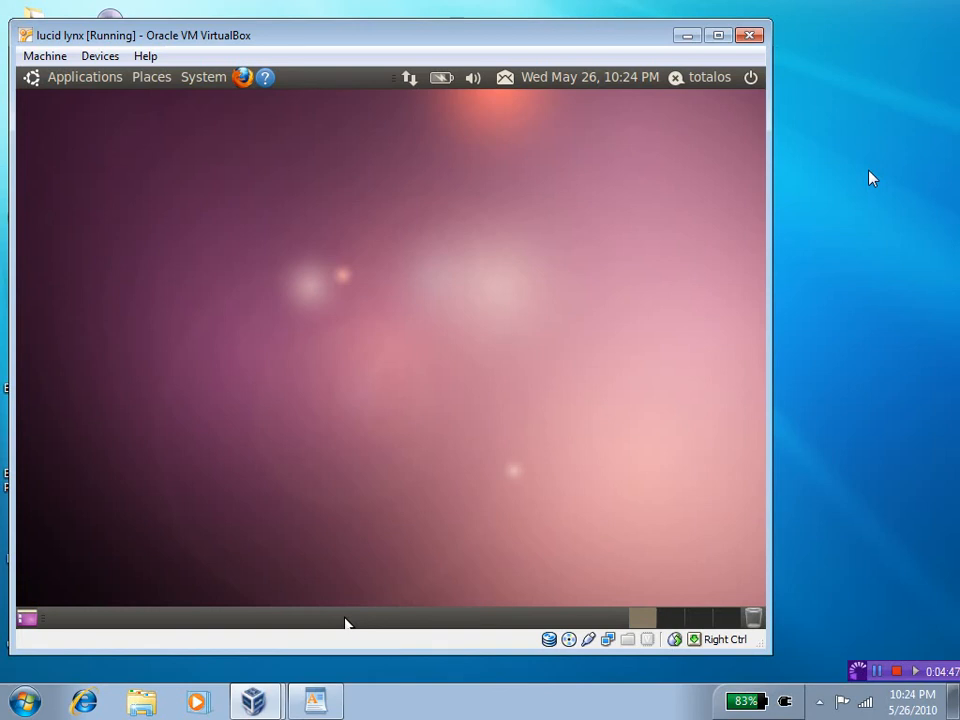
pyautogui.moveTo(648, 228)
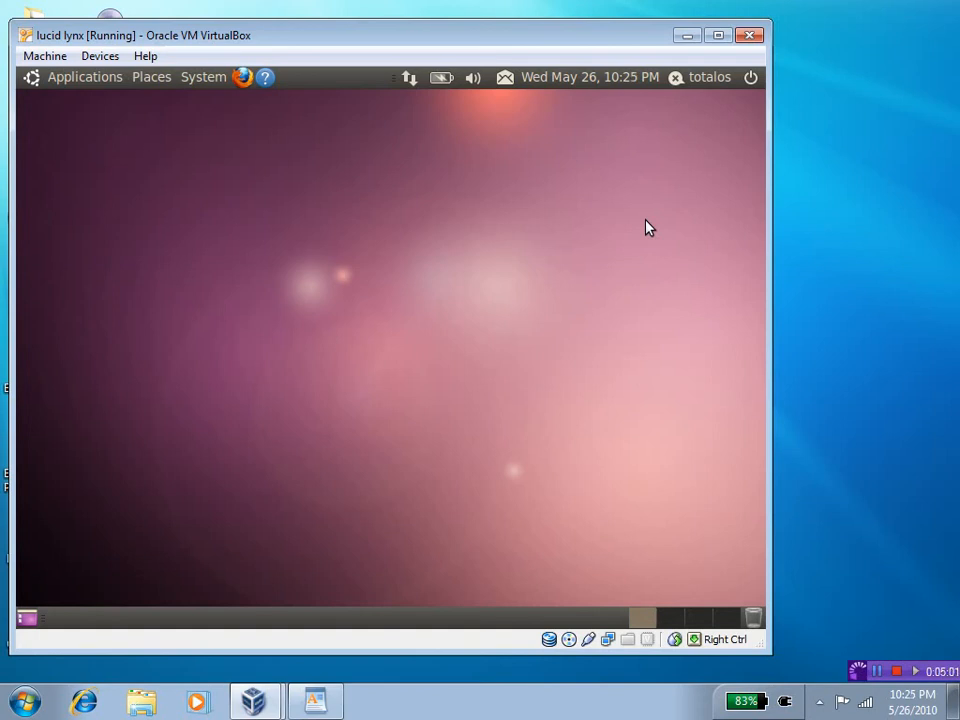
pyautogui.moveTo(540, 492)
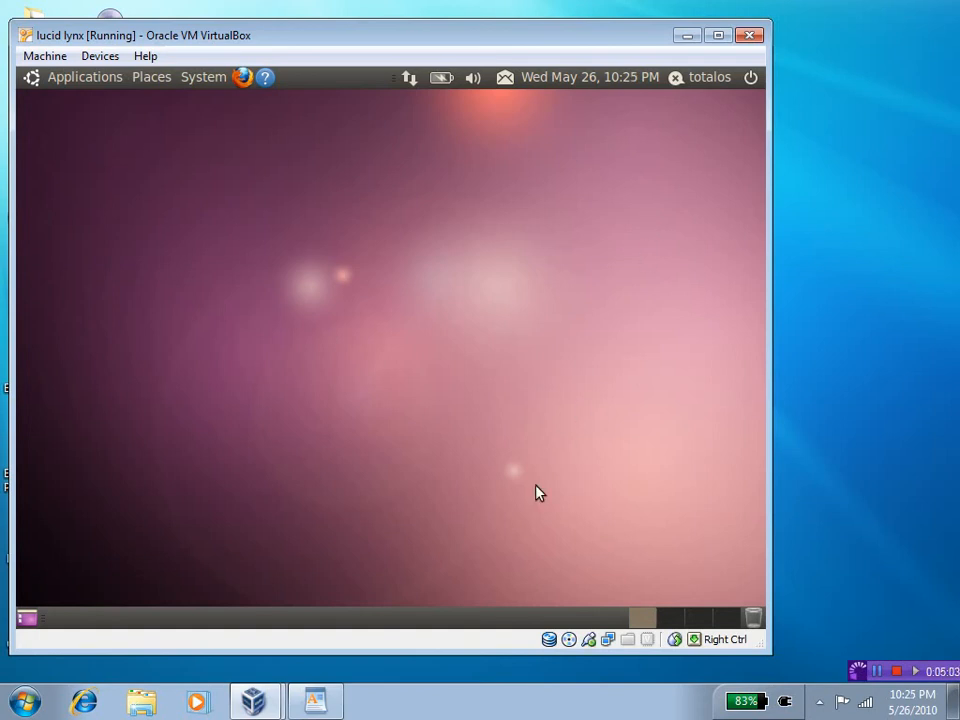
pyautogui.moveTo(528, 538)
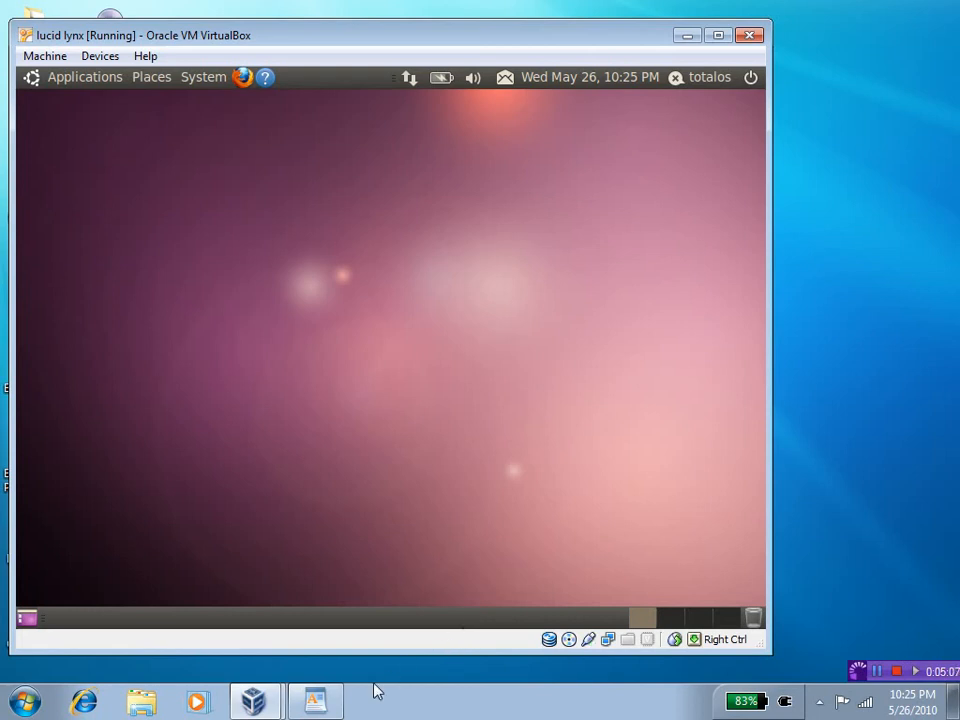
# Enter a score of 0 after PERFORMANCE-, briefly checking the Start menu's program list.
pyautogui.click(316, 700)
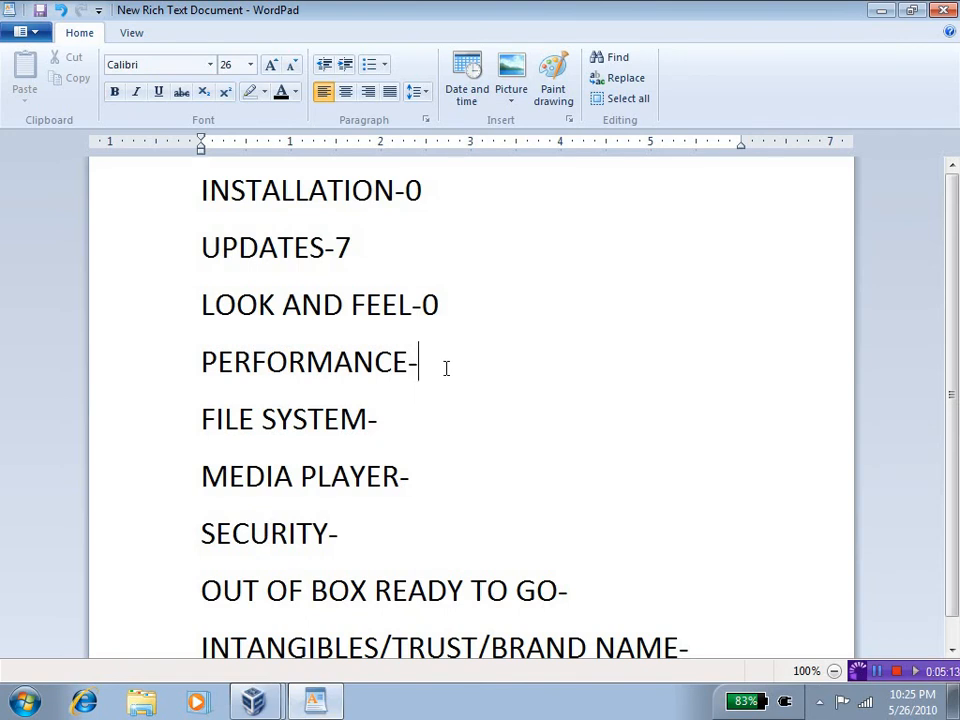
pyautogui.write('0')
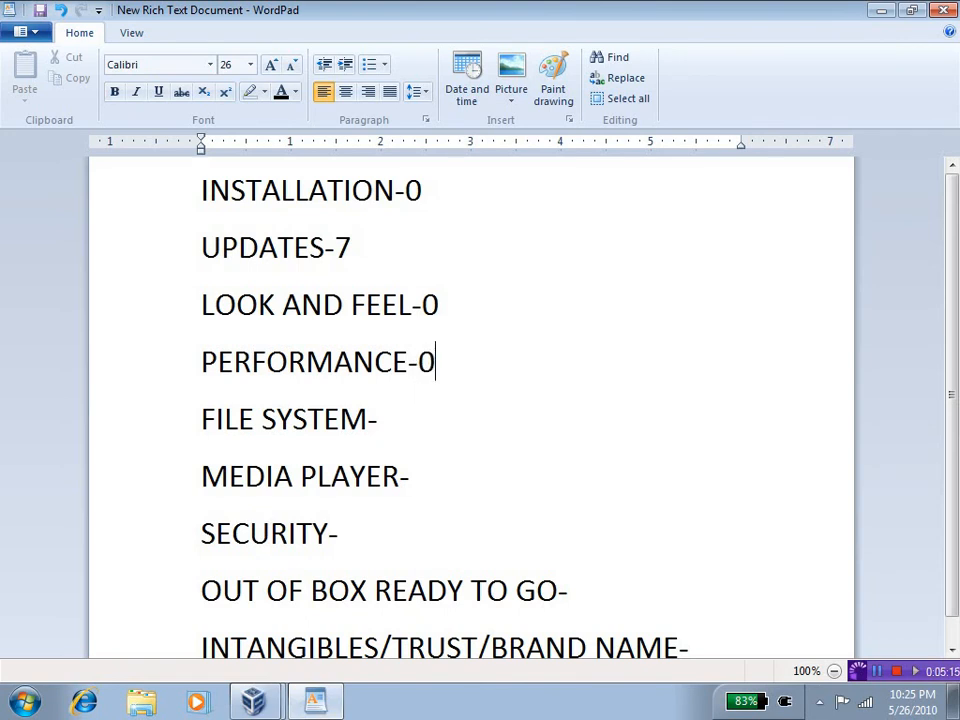
pyautogui.moveTo(356, 548)
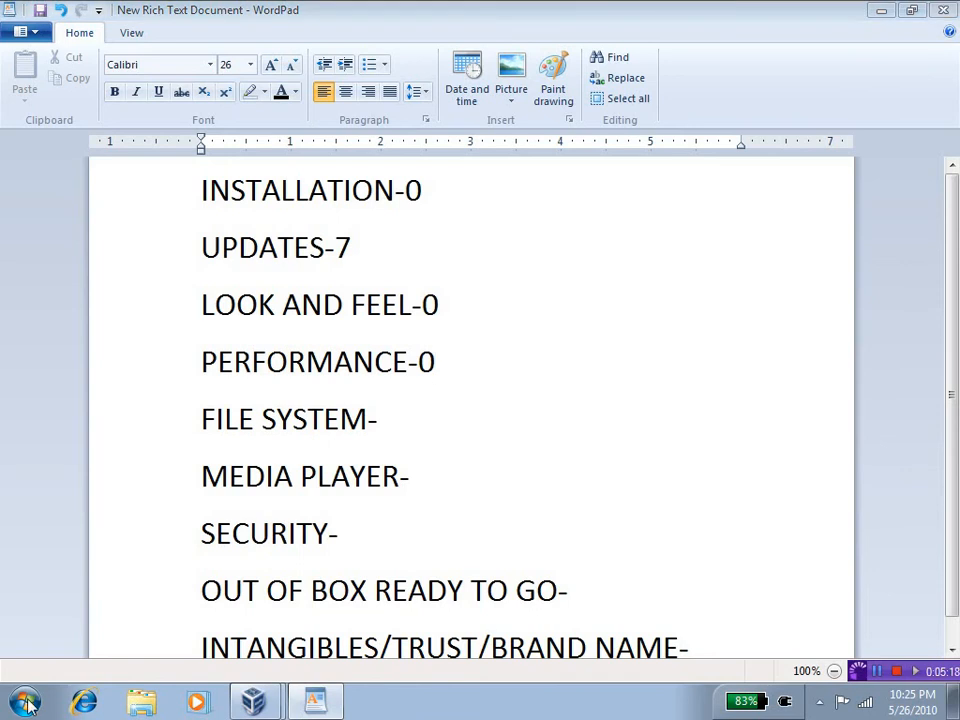
pyautogui.click(28, 704)
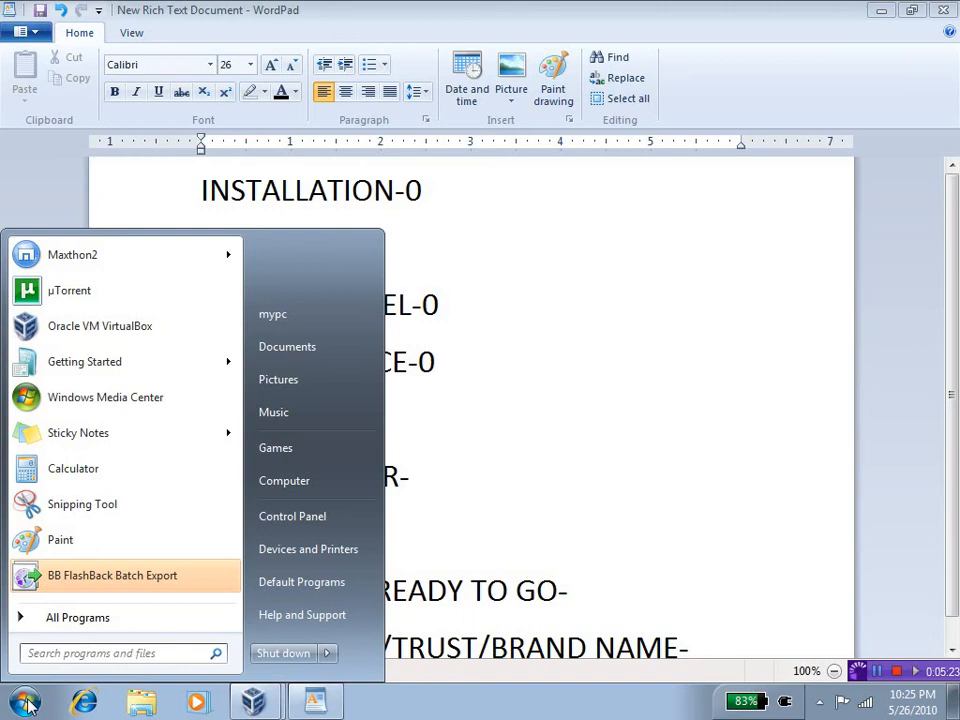
pyautogui.moveTo(96, 596)
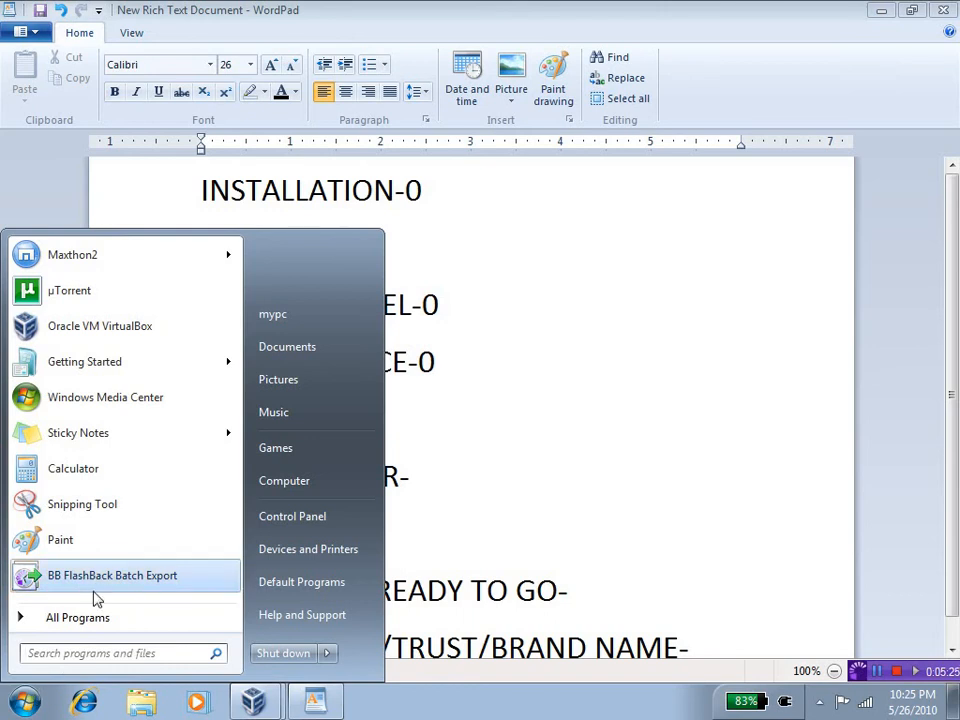
pyautogui.moveTo(288, 346)
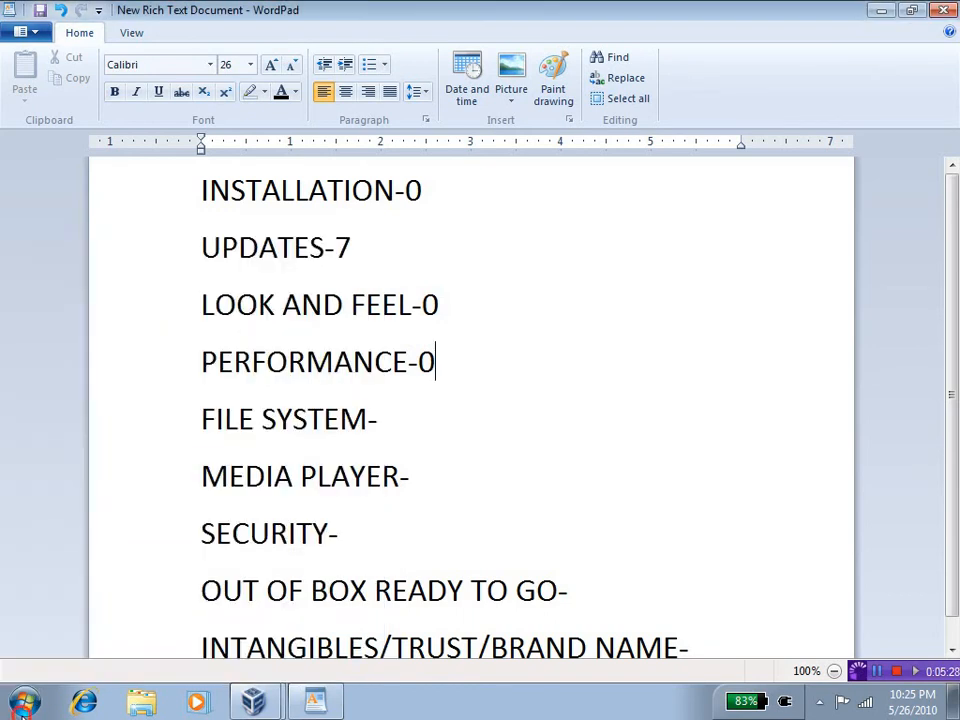
pyautogui.click(18, 700)
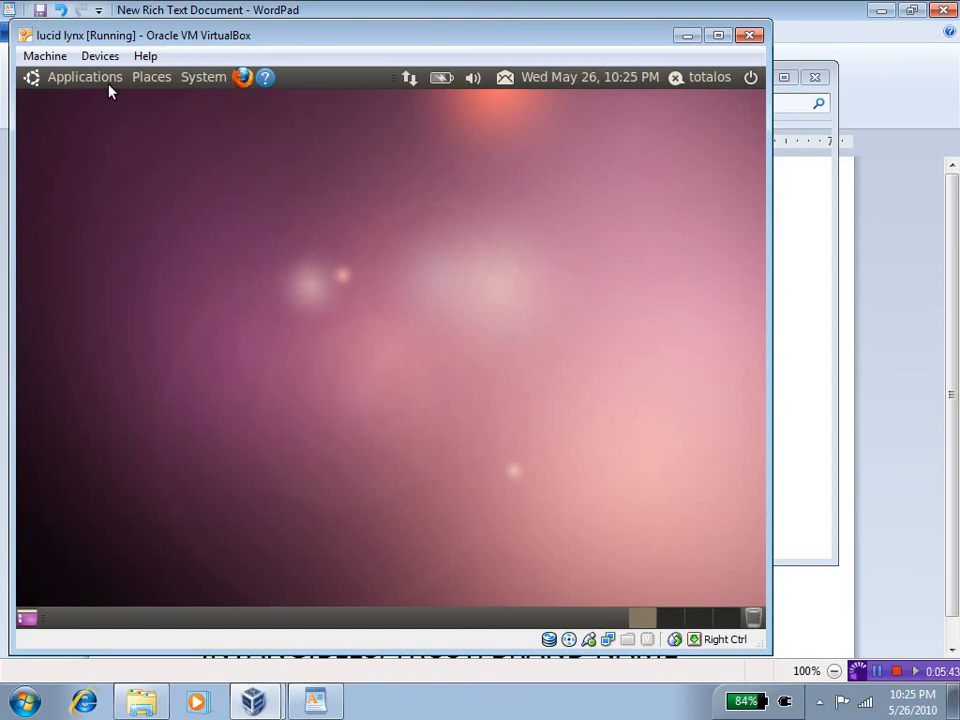
# Browse the Ubuntu guest's Applications, Places and System menus, then return to the scorecard.
pyautogui.click(84, 76)
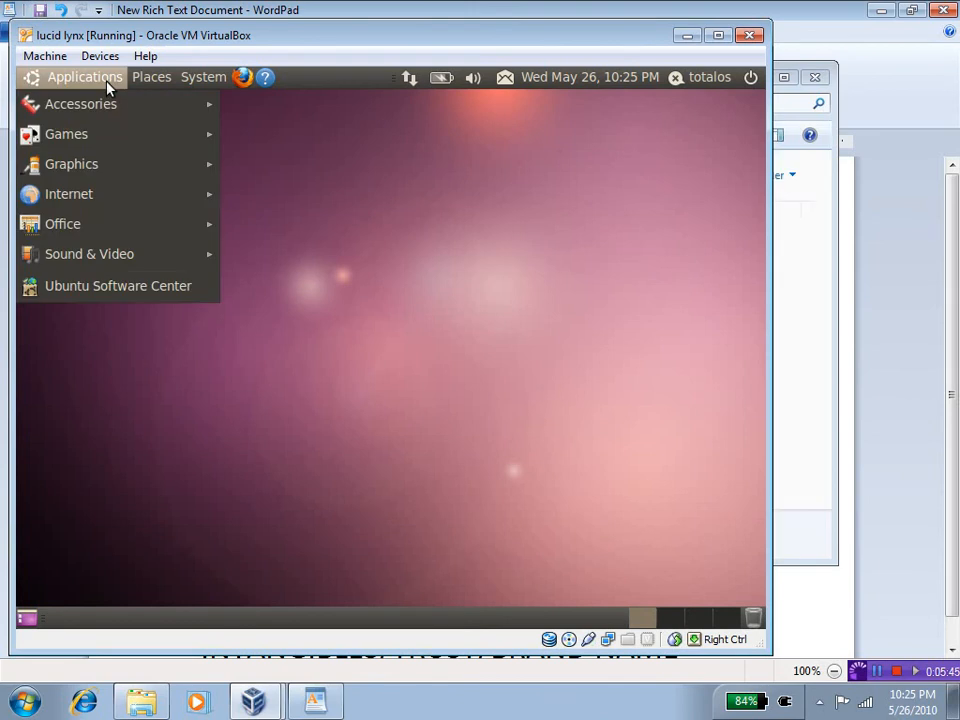
pyautogui.click(152, 76)
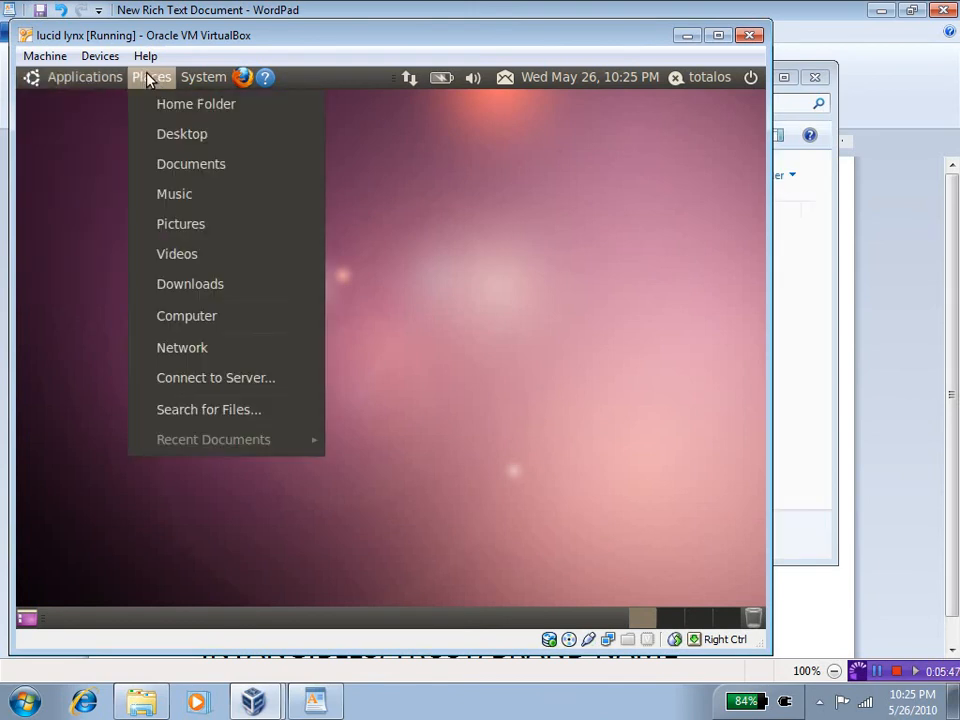
pyautogui.click(204, 76)
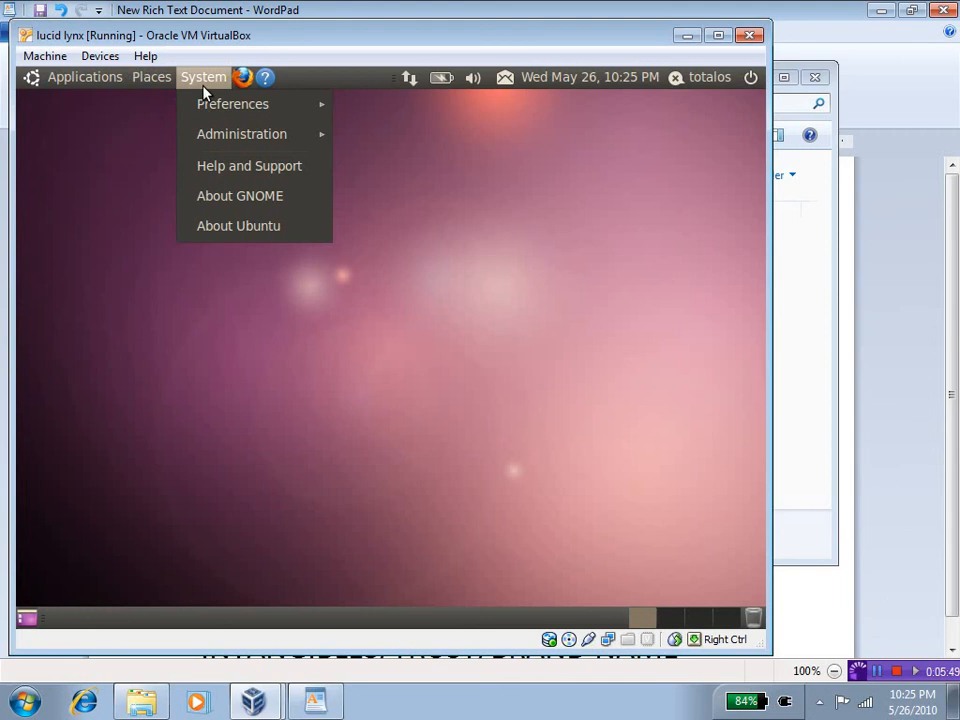
pyautogui.click(232, 104)
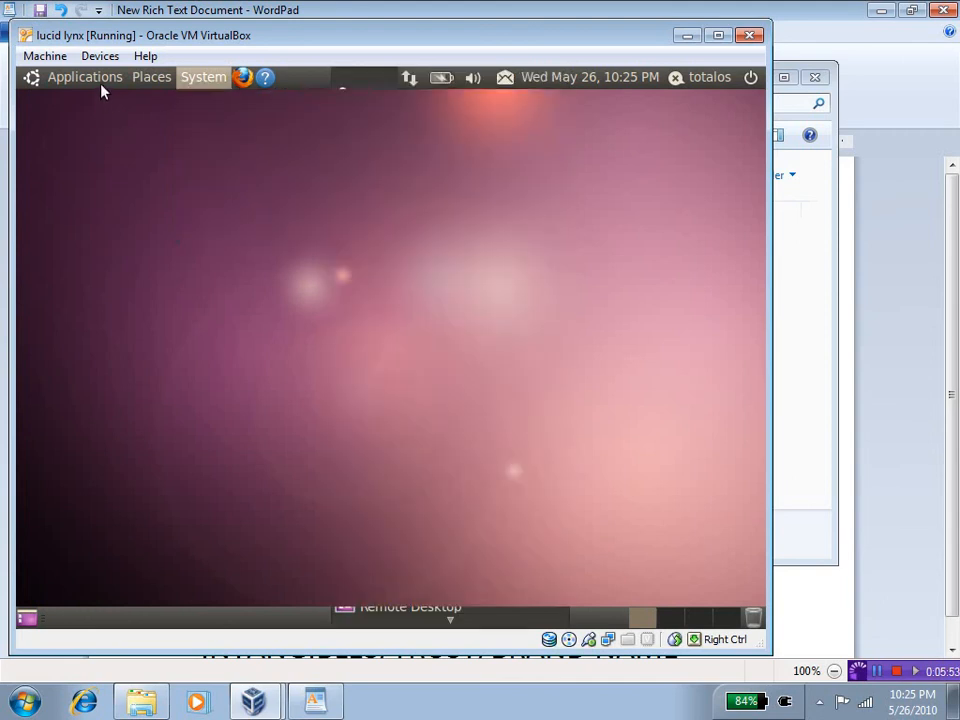
pyautogui.click(84, 76)
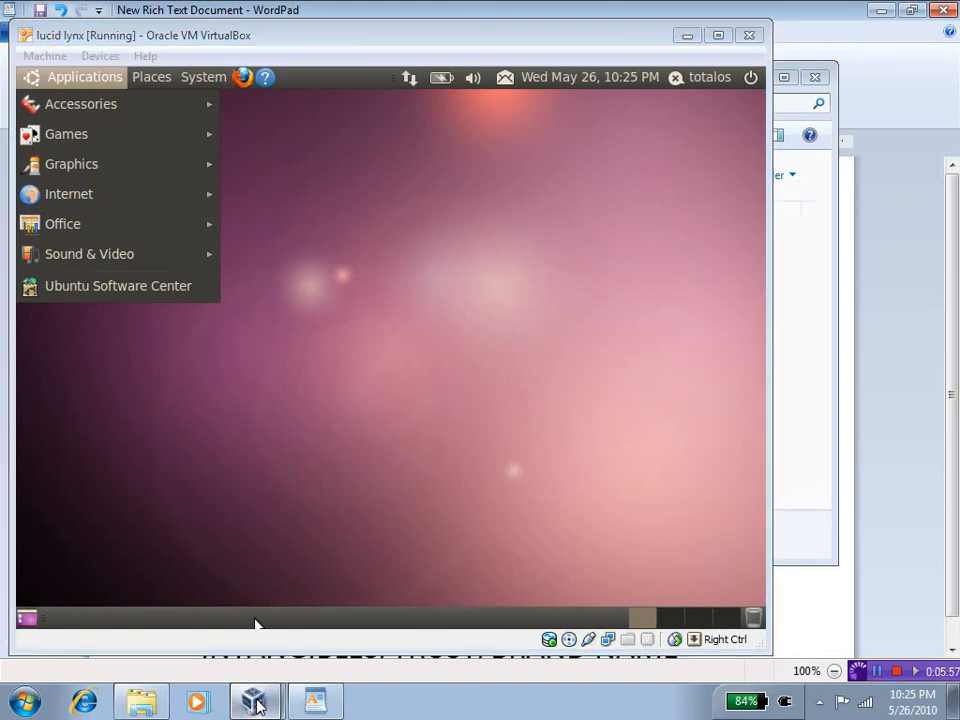
pyautogui.click(316, 700)
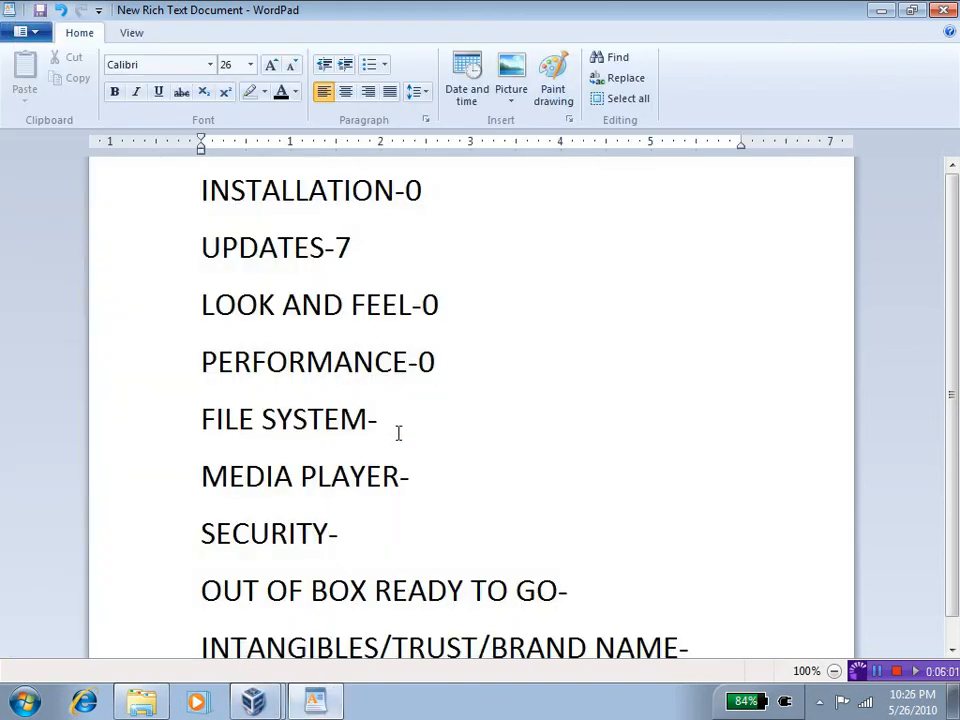
# Enter a score of u at the end of the FILE SYSTEM- line.
pyautogui.click(384, 420)
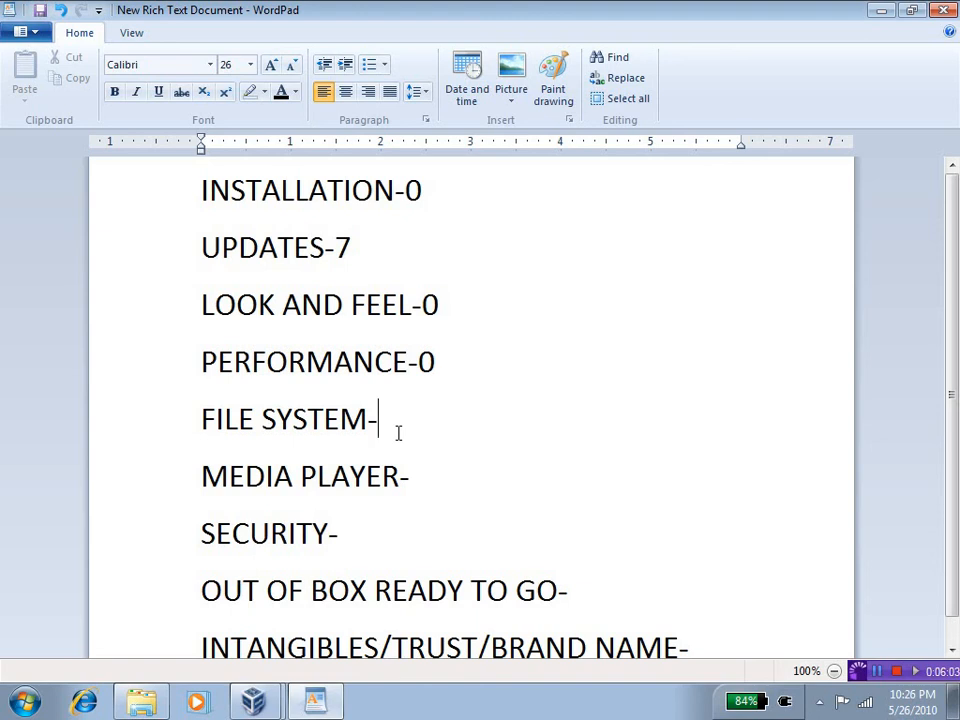
pyautogui.write('u')
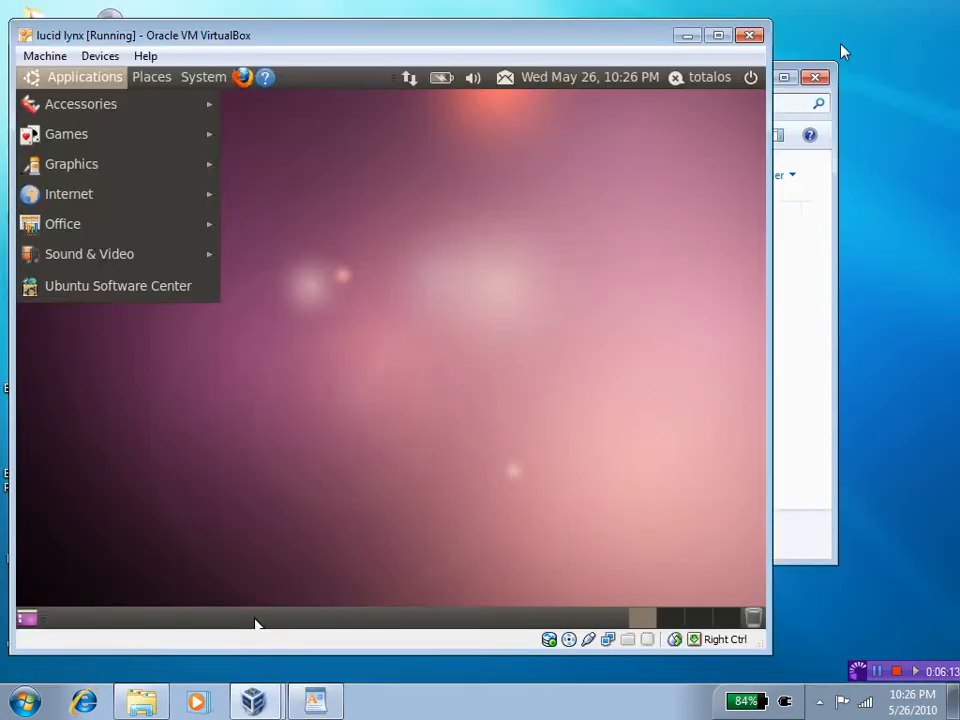
pyautogui.moveTo(80, 104)
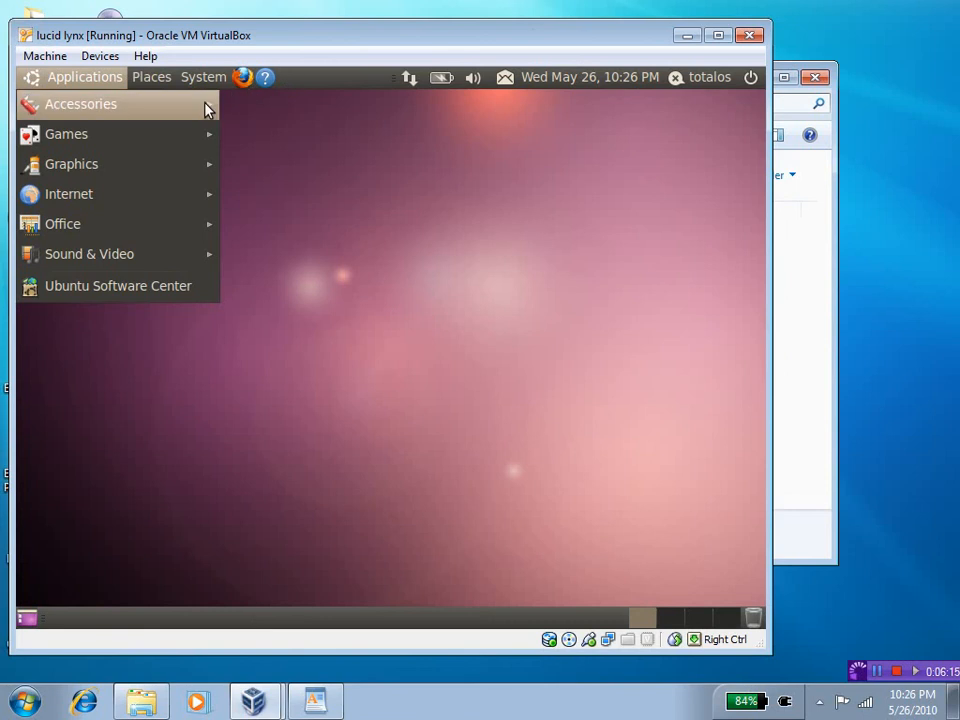
pyautogui.moveTo(88, 252)
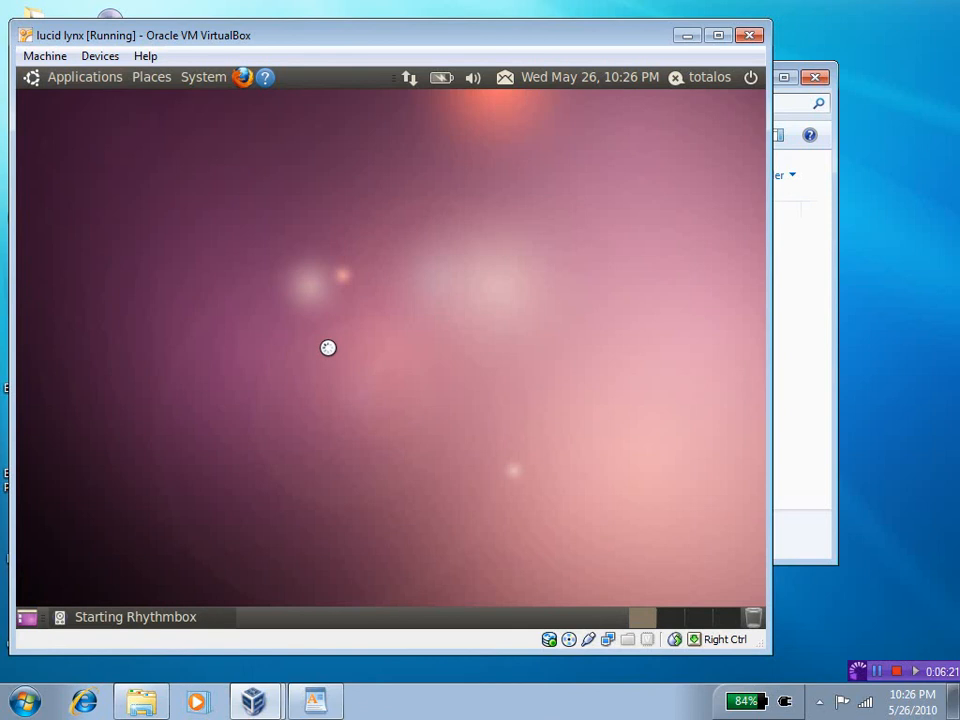
pyautogui.moveTo(398, 296)
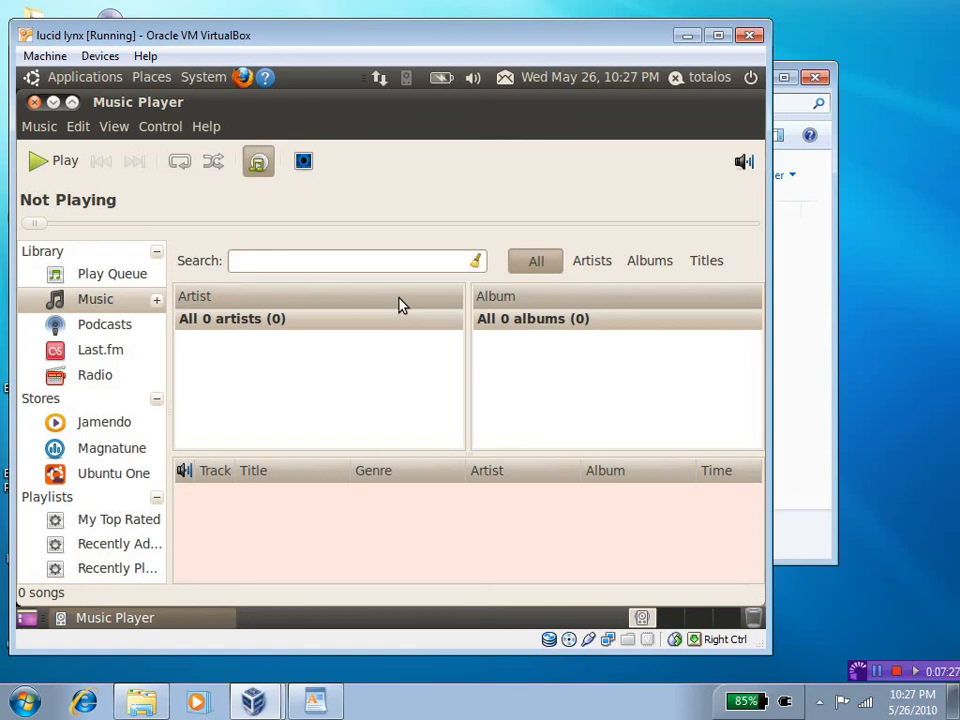
pyautogui.moveTo(264, 624)
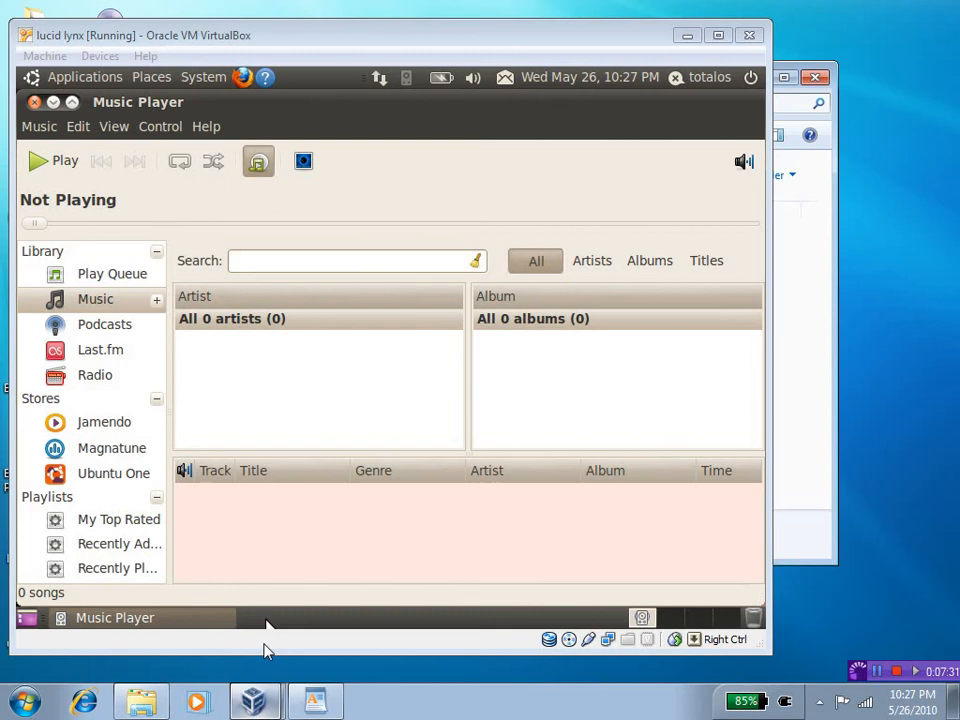
# Return to the WordPad scorecard after launching Rhythmbox in the Ubuntu guest.
pyautogui.click(316, 700)
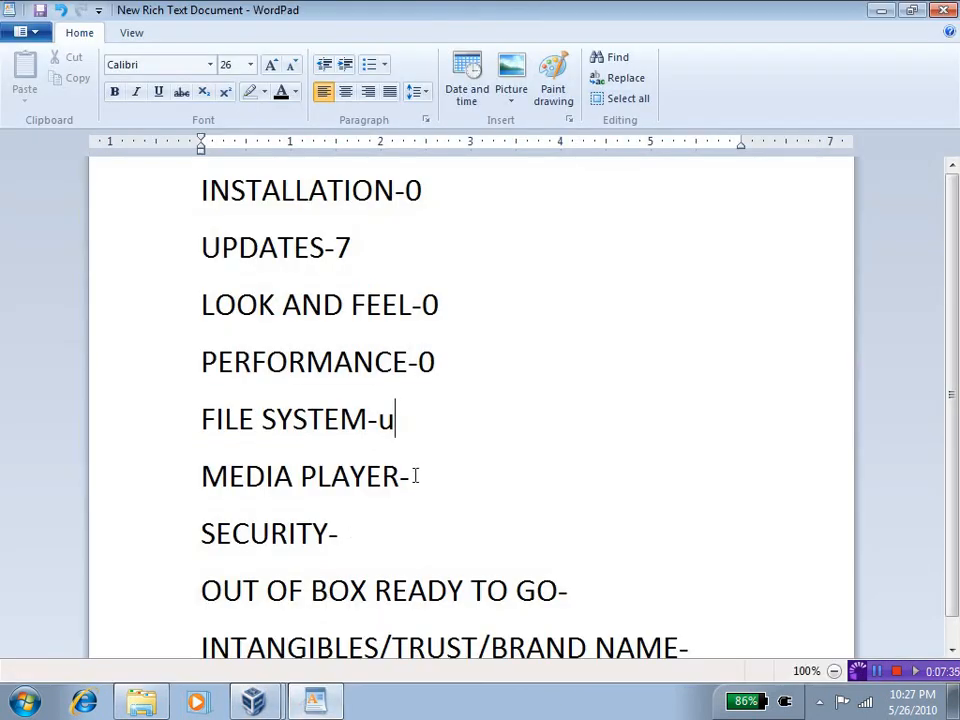
# Score MEDIA PLAYER 7 and SECURITY u on the scorecard.
pyautogui.write('7')
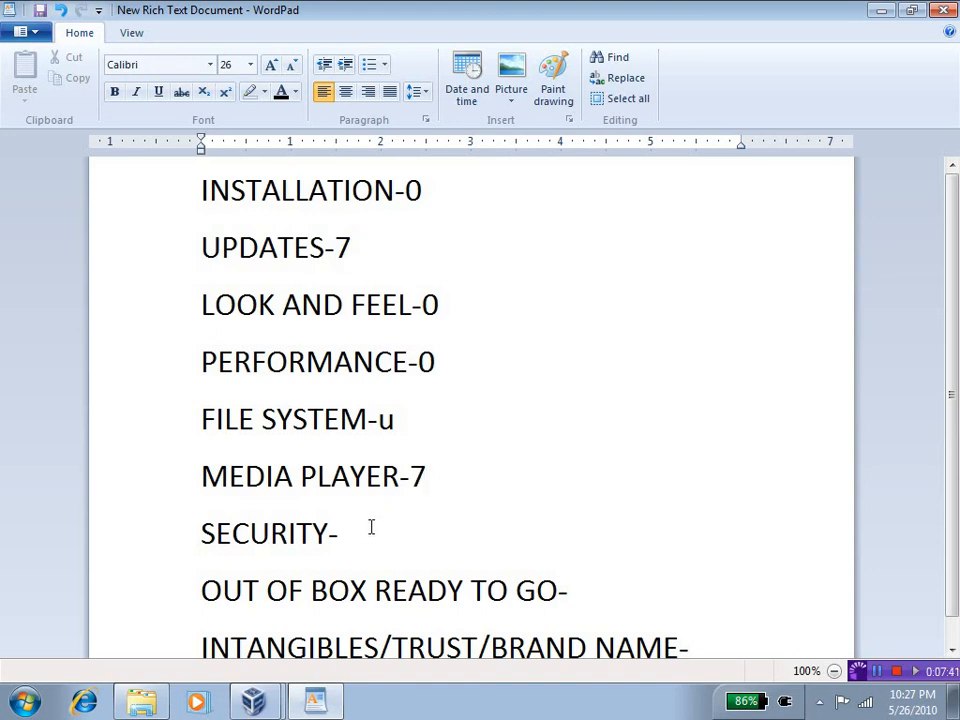
pyautogui.click(340, 532)
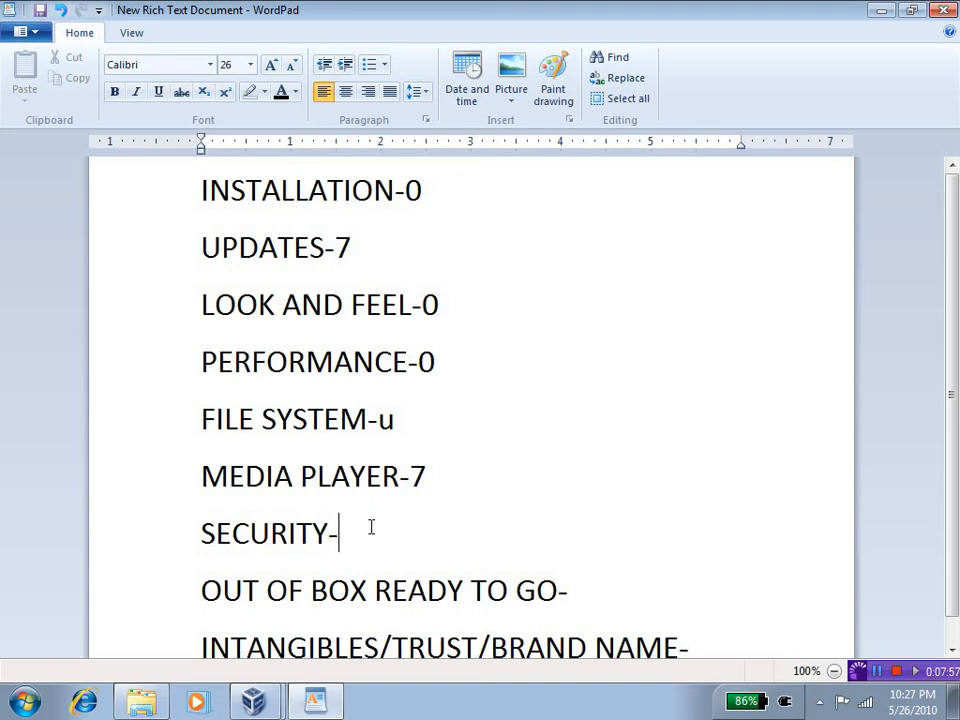
pyautogui.write('u')
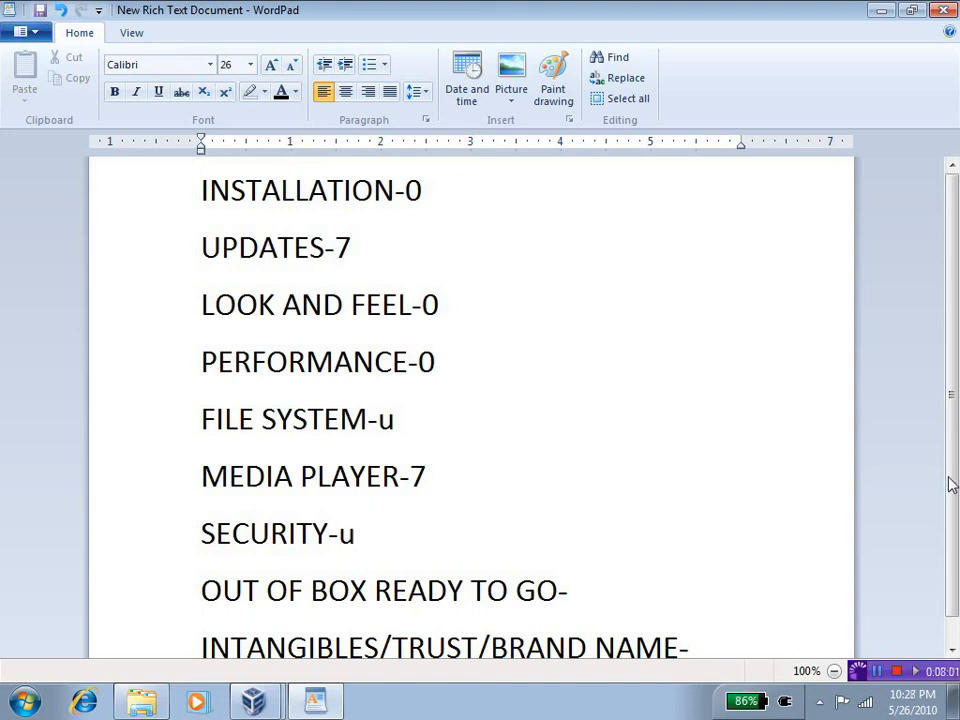
# Score OUT OF BOX READY TO GO 7 and INTANGIBLES/TRUST/BRAND NAME 7.
pyautogui.scroll(-3)
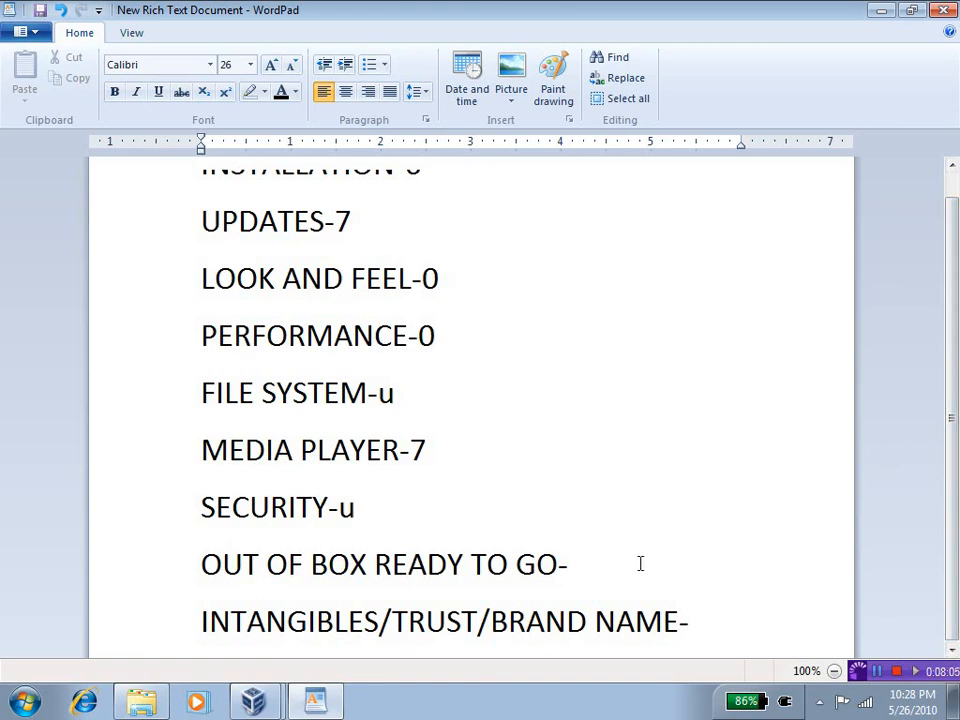
pyautogui.click(356, 508)
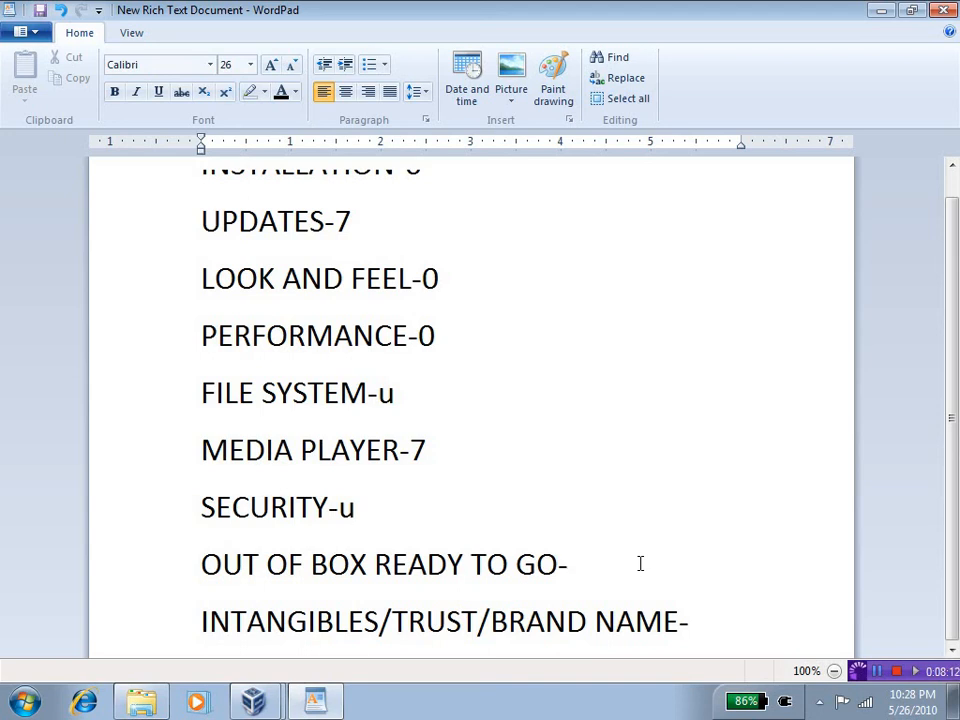
pyautogui.write('7')
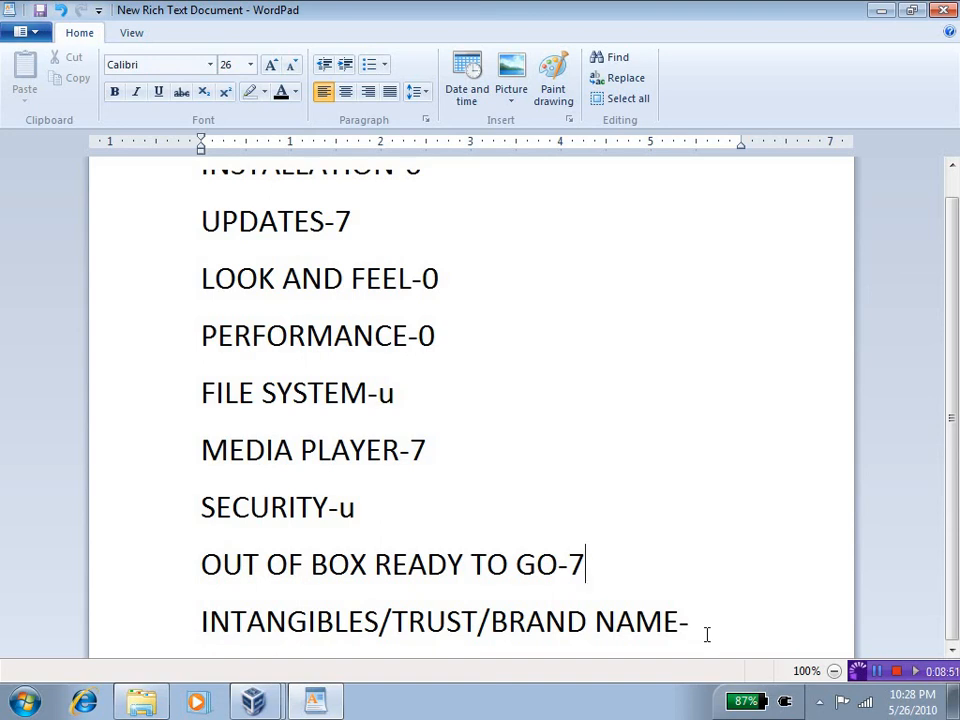
pyautogui.write('7')
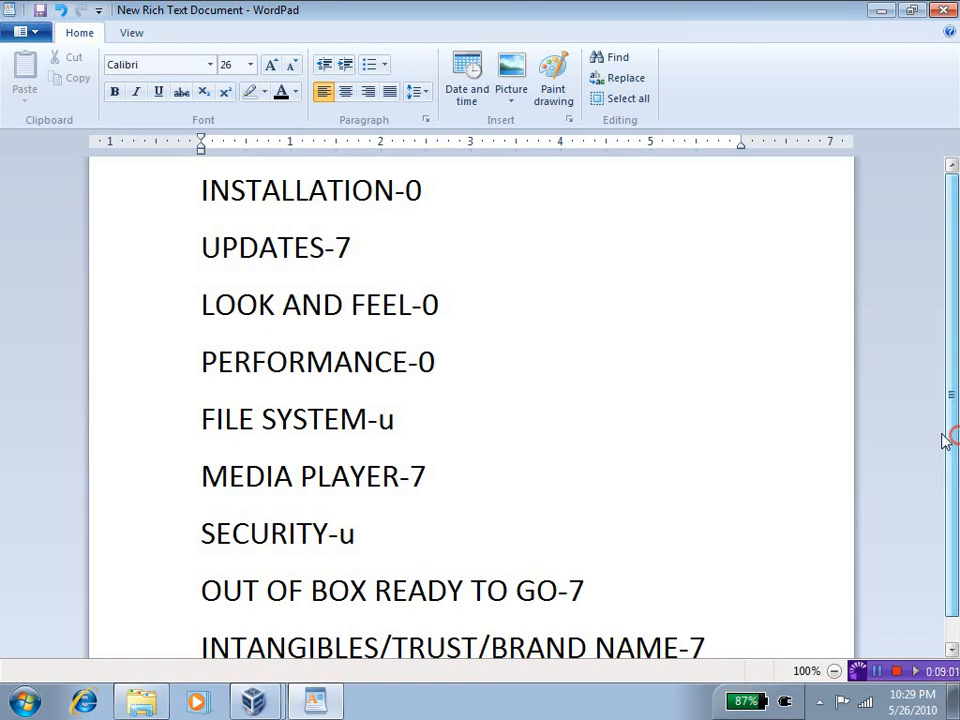
pyautogui.moveTo(384, 264)
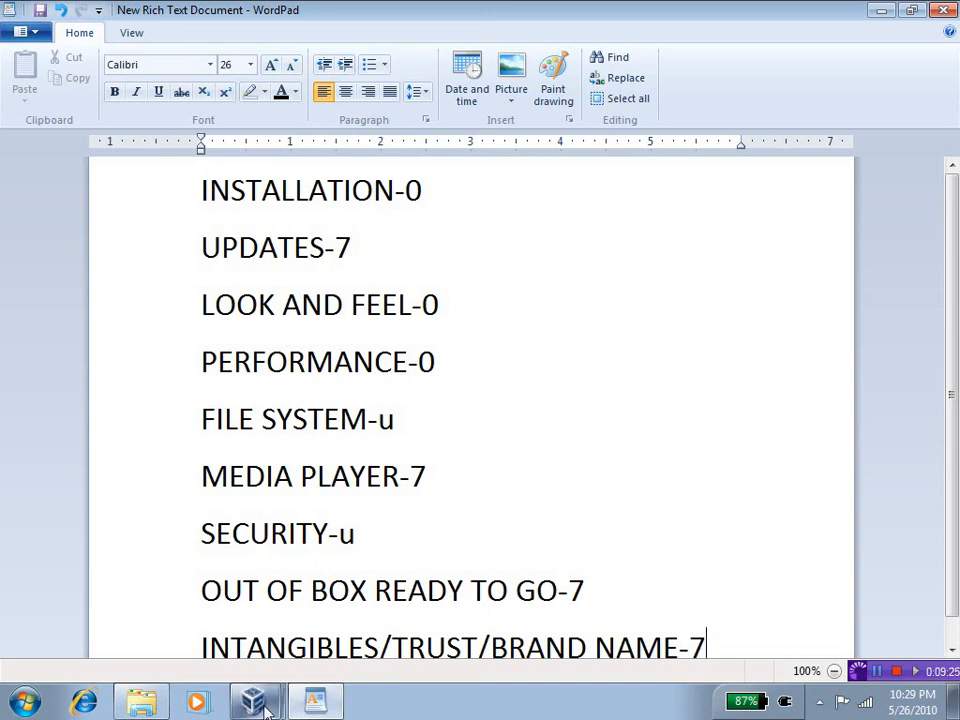
# Power off the Lucid Lynx virtual machine in VirtualBox, confirming the shutdown.
pyautogui.click(254, 700)
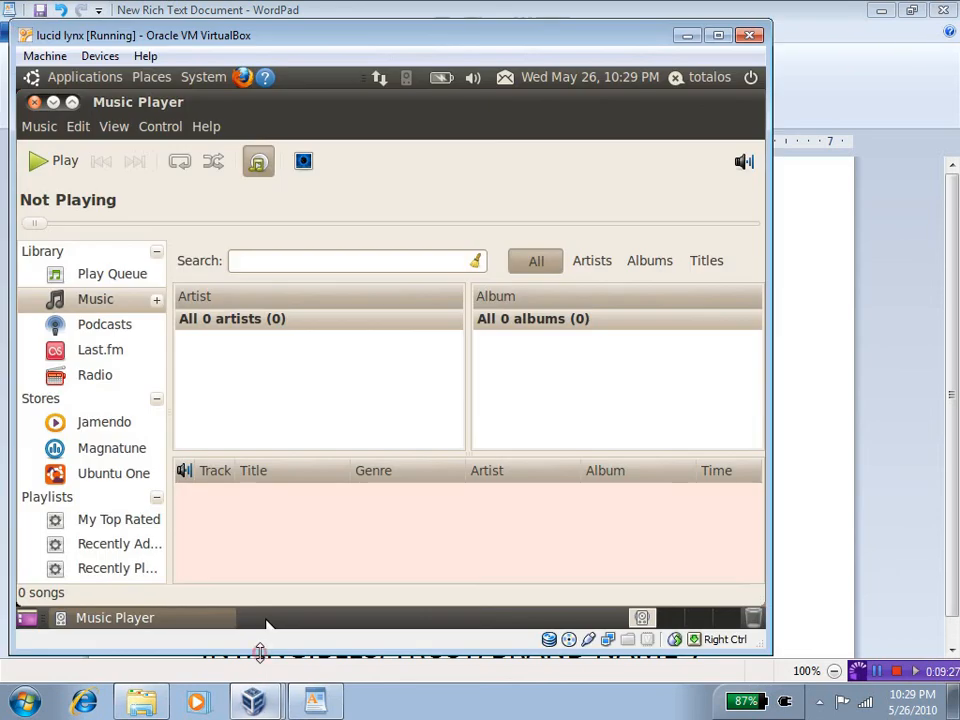
pyautogui.moveTo(500, 384)
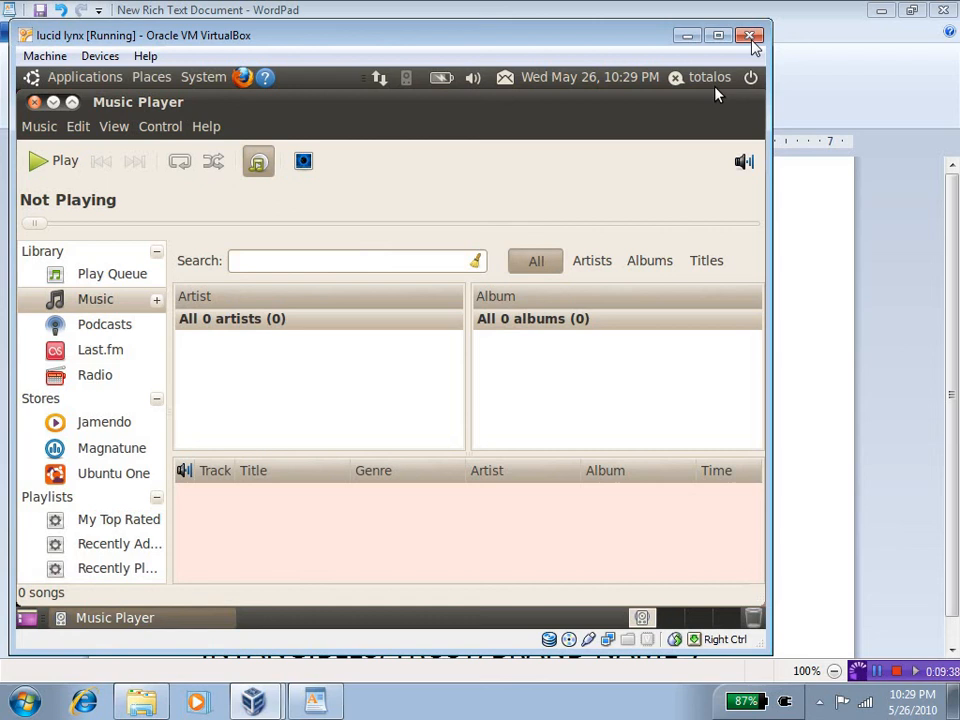
pyautogui.click(750, 36)
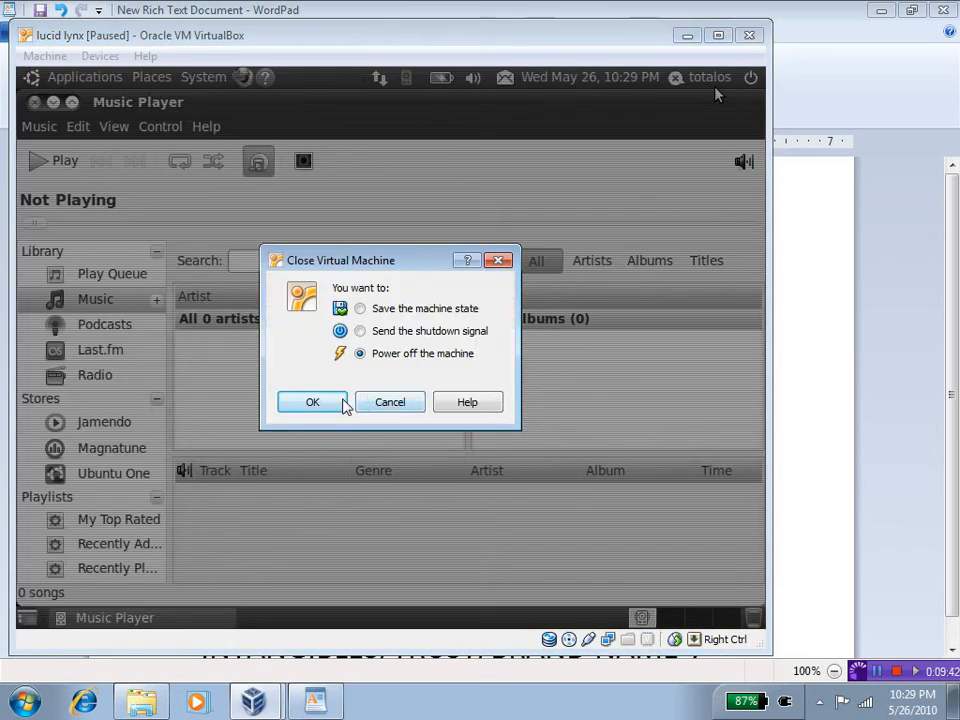
pyautogui.click(312, 400)
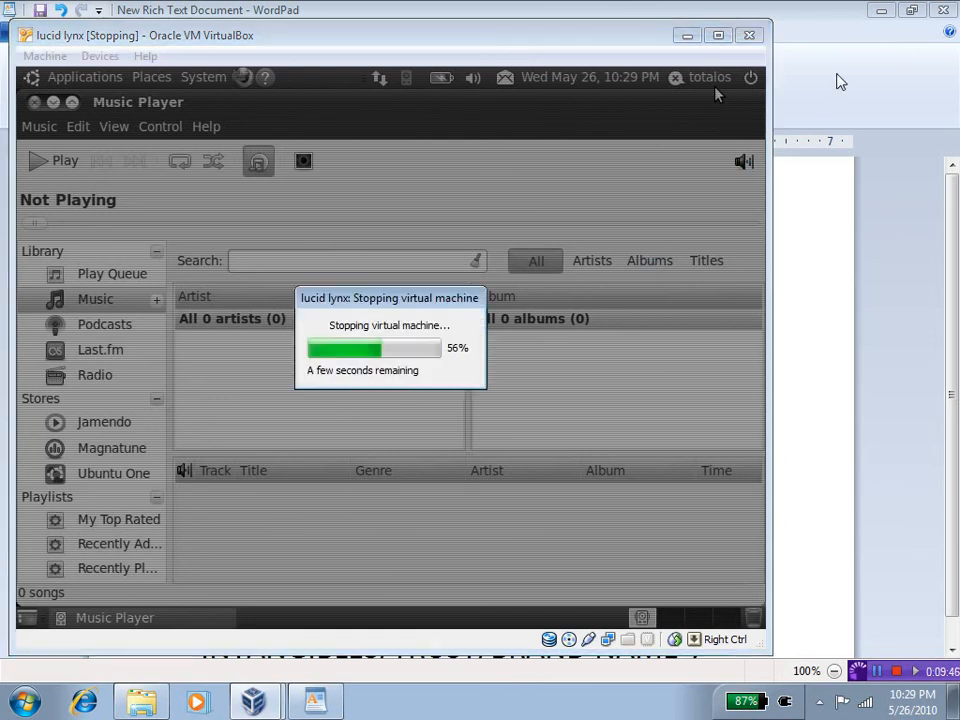
pyautogui.moveTo(848, 72)
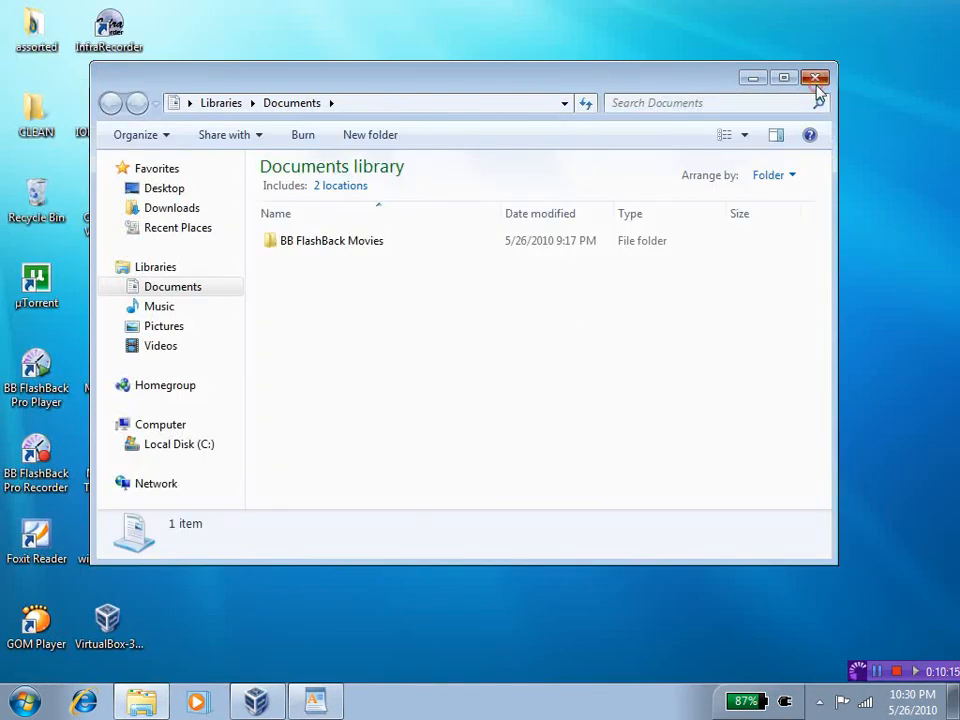
# Close the Documents library and bring the finished WordPad scorecard back on screen.
pyautogui.click(816, 78)
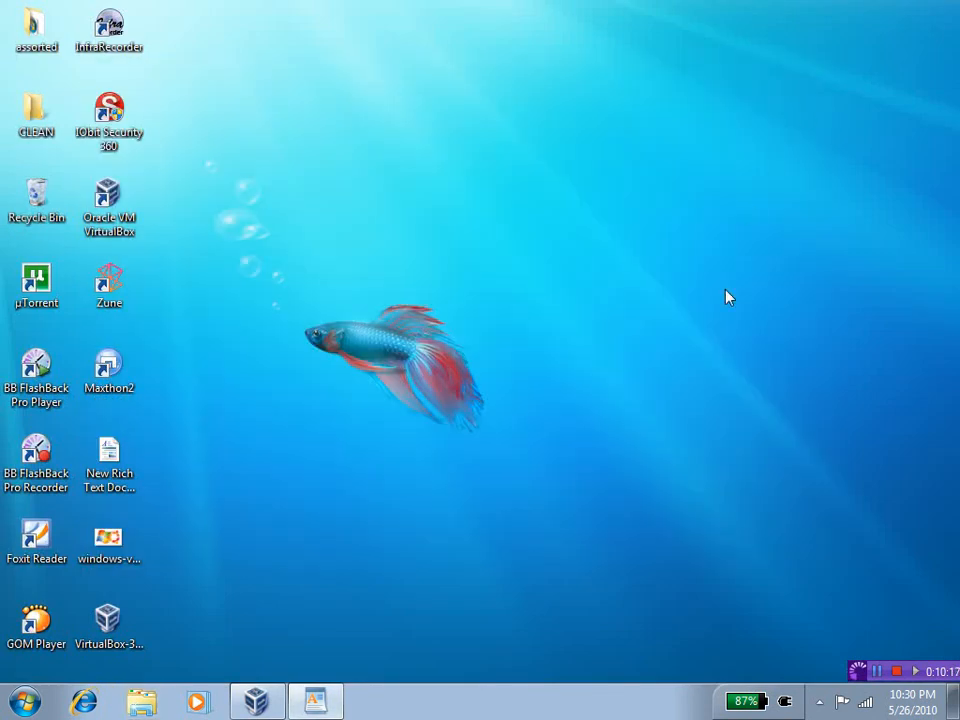
pyautogui.moveTo(310, 556)
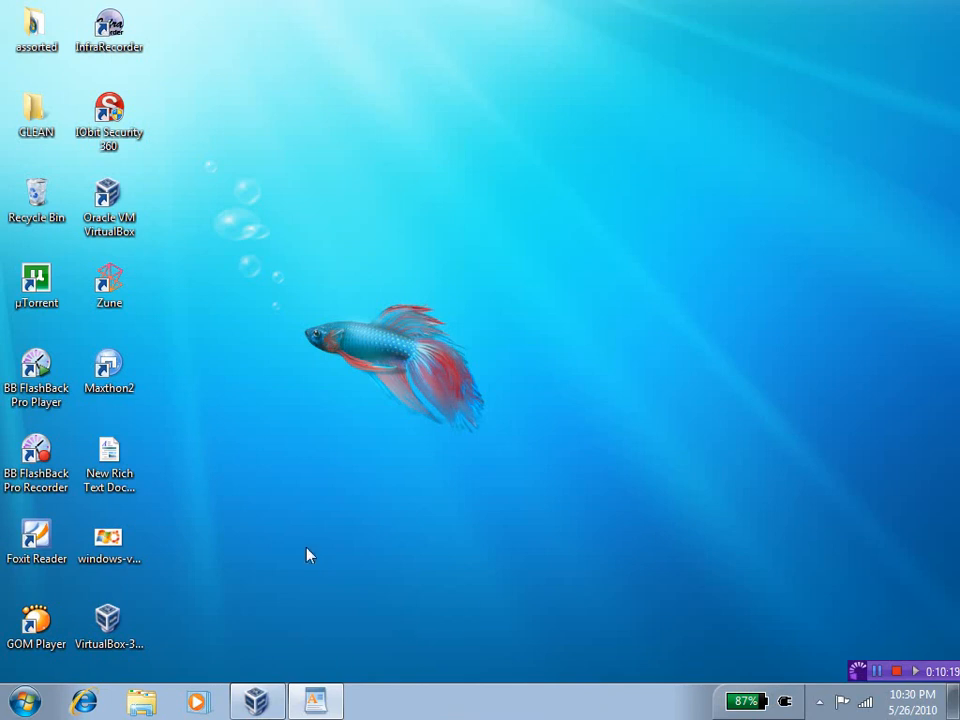
pyautogui.moveTo(344, 444)
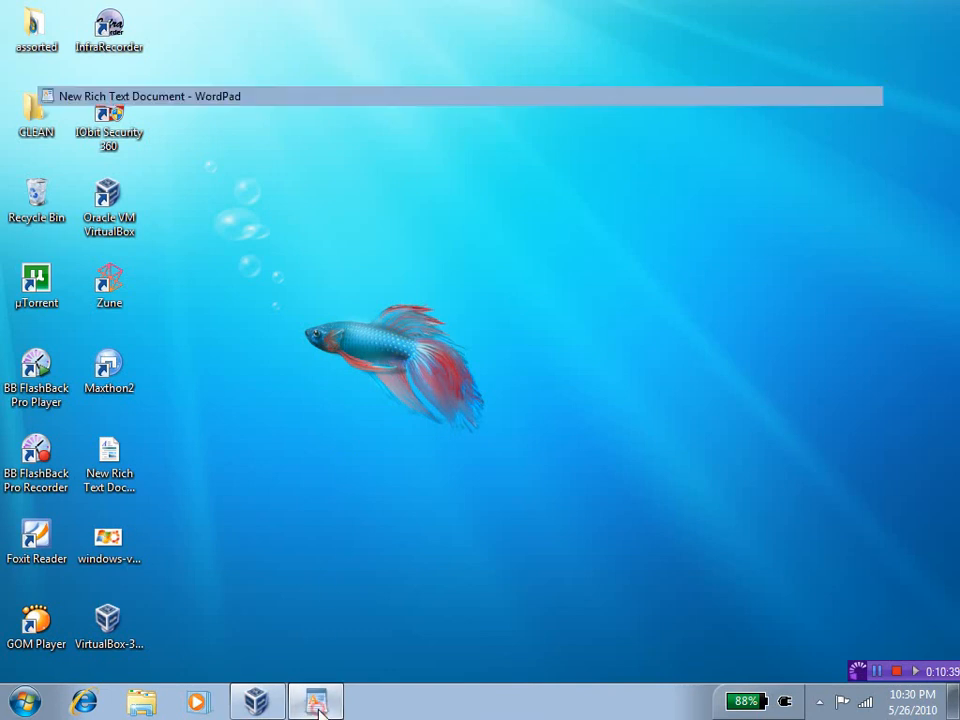
pyautogui.click(316, 700)
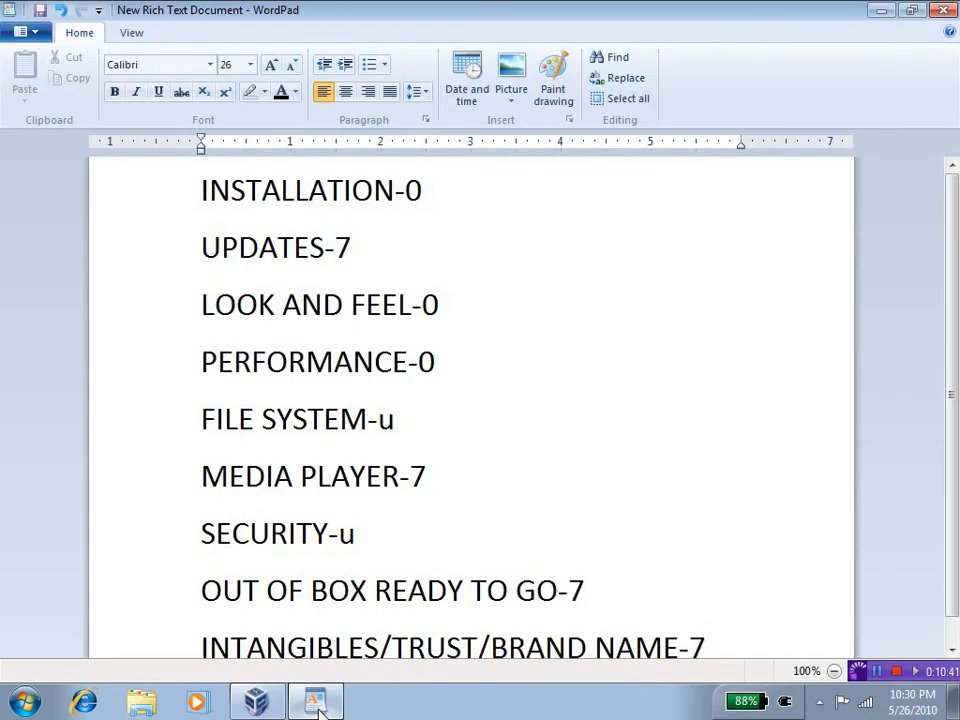